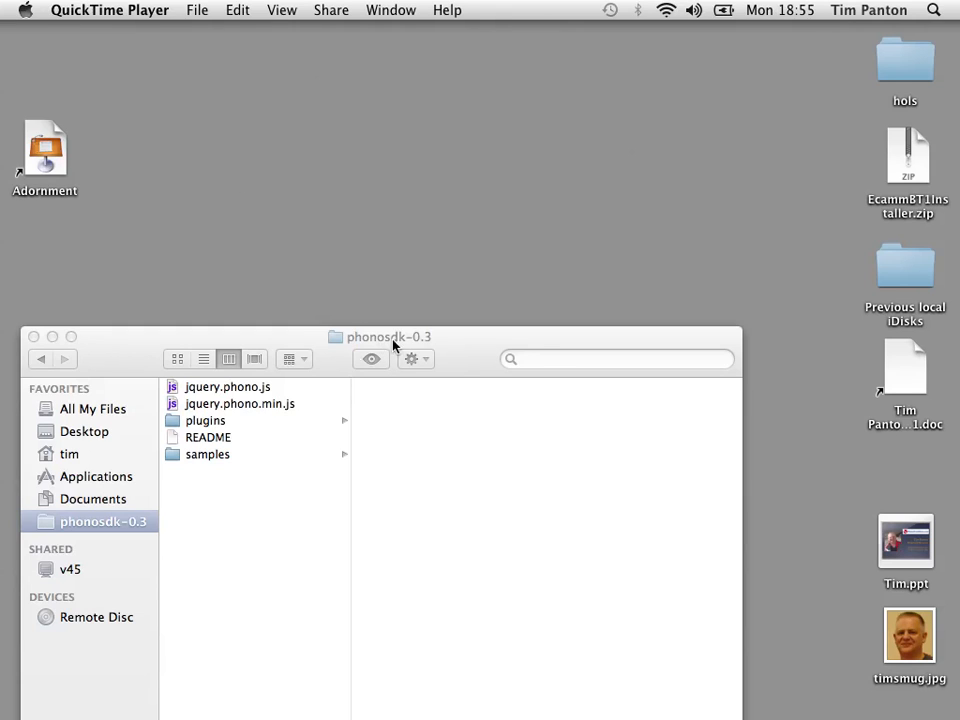
mouse_move(268, 454)
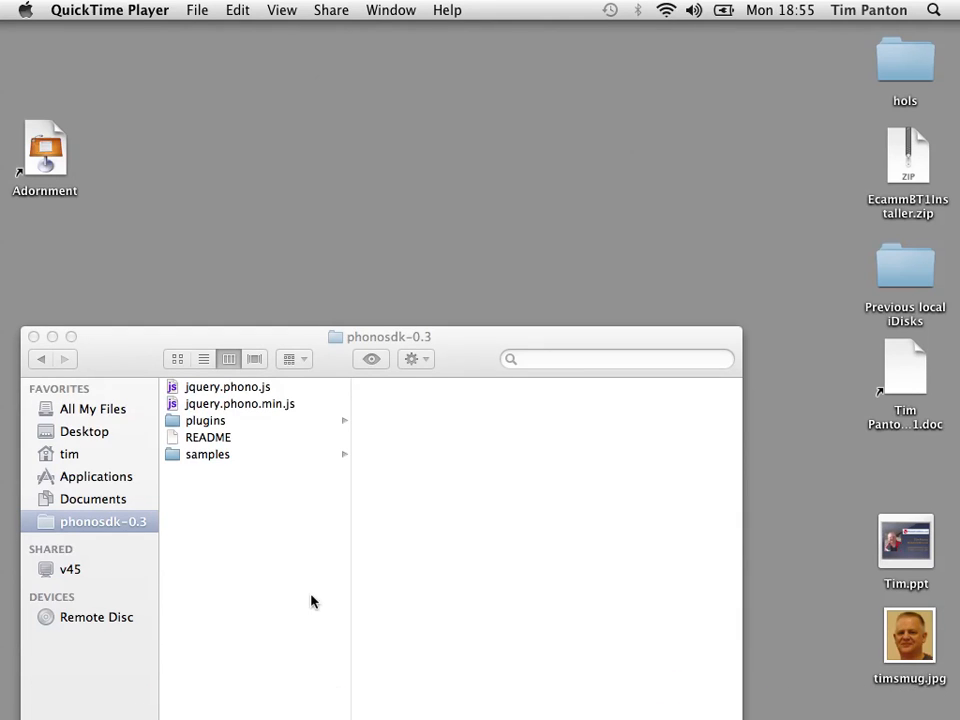
Bring Xcode to the front from the Dock, leaving the phonosdk-0.3 folder open in Finder.
click(266, 712)
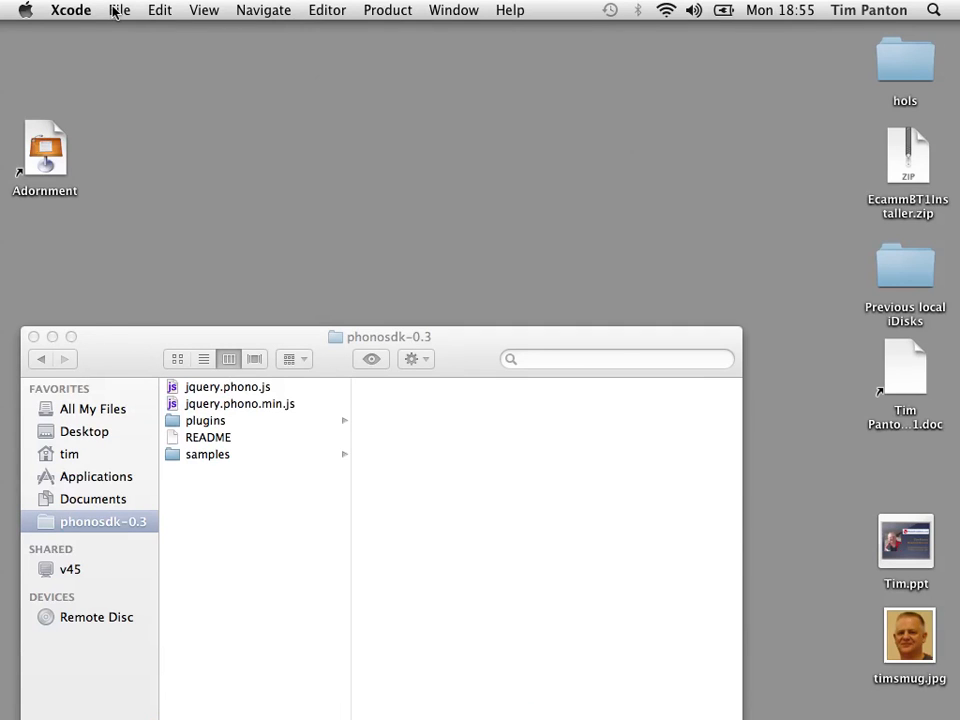
Start a new PhoneGap-based Application project with Product Name sconf03.
click(120, 10)
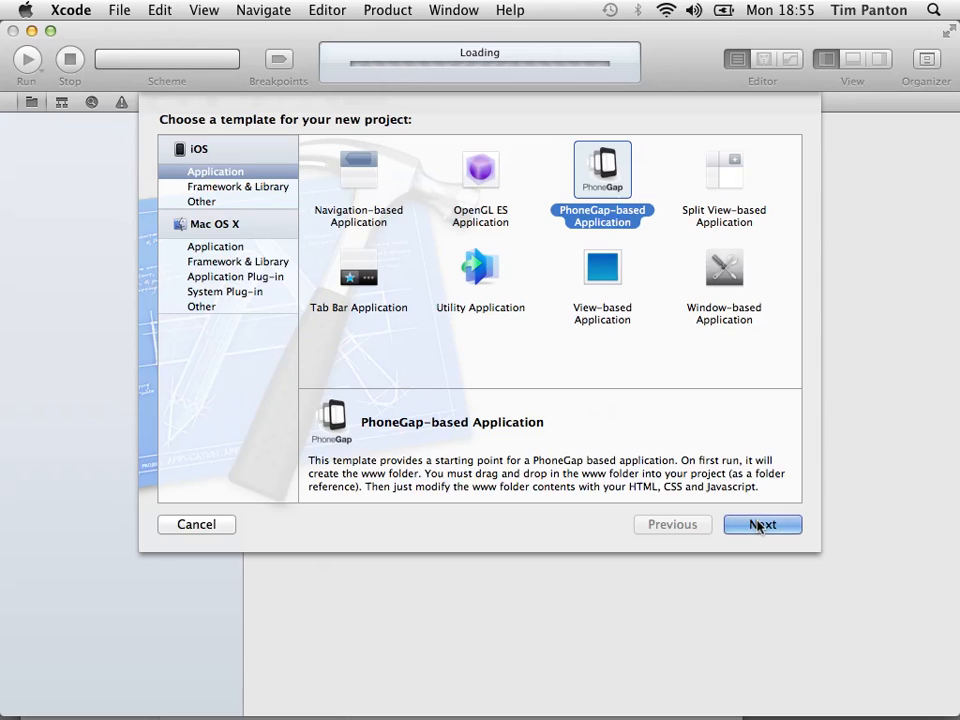
click(762, 524)
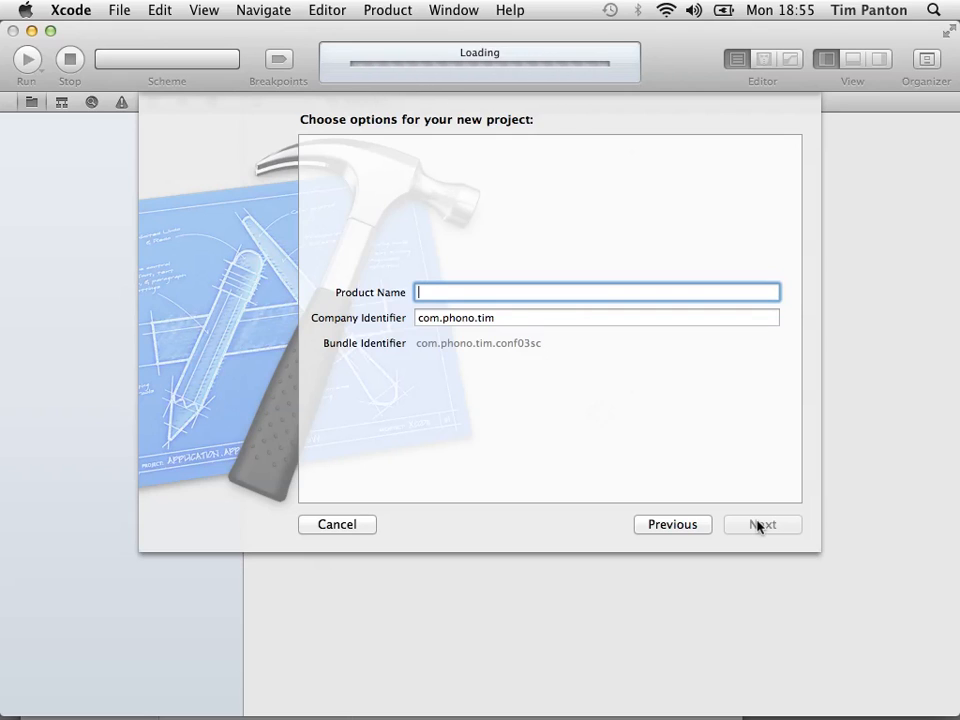
text(sconf0)
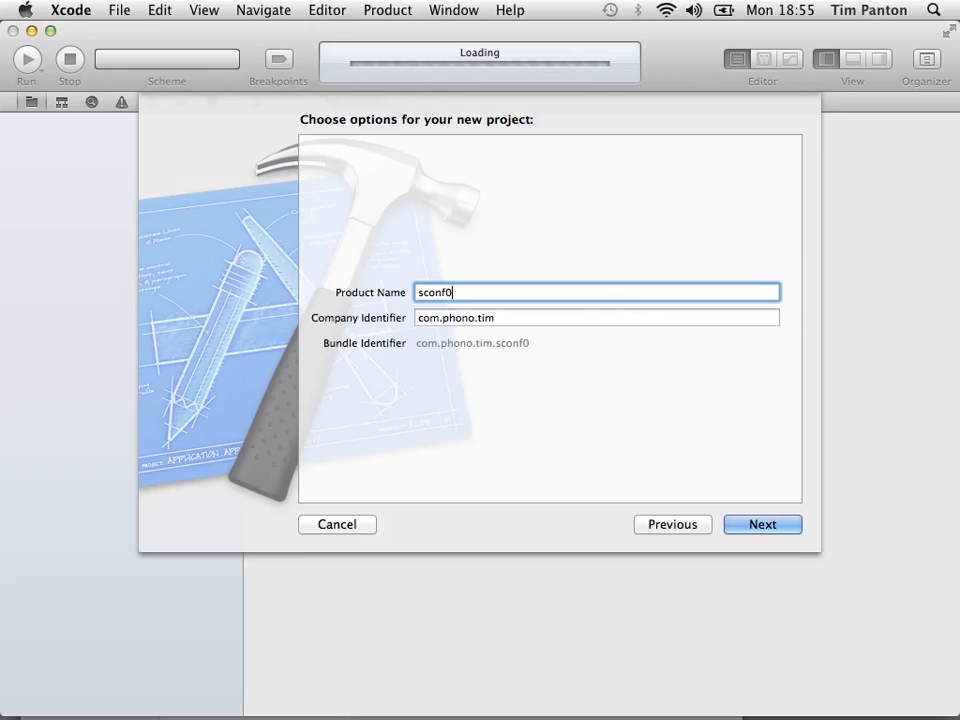
text(3)
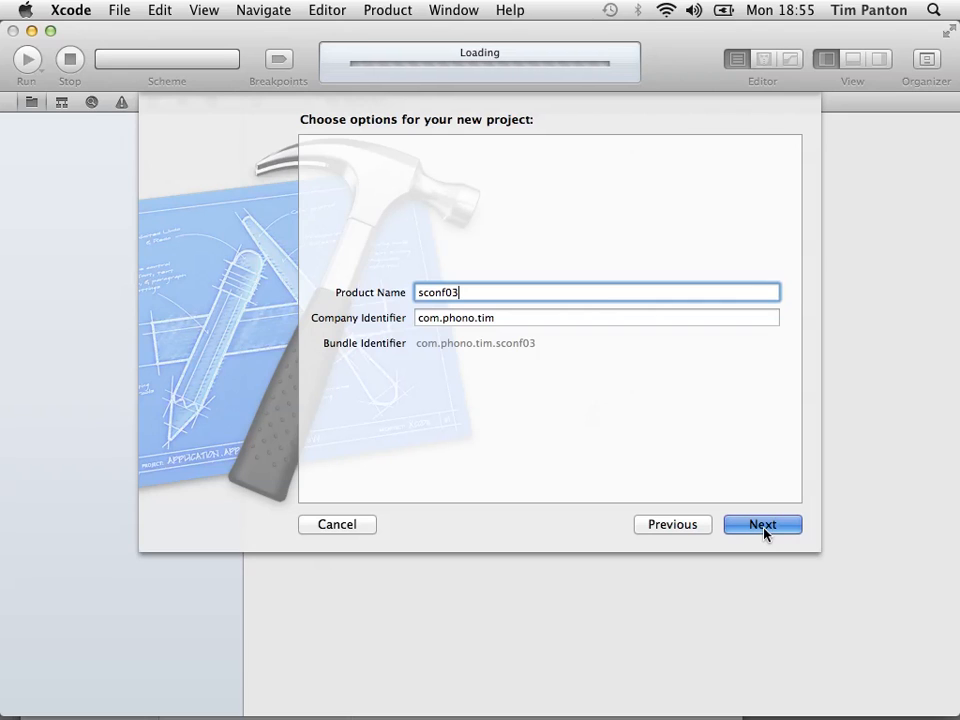
click(762, 524)
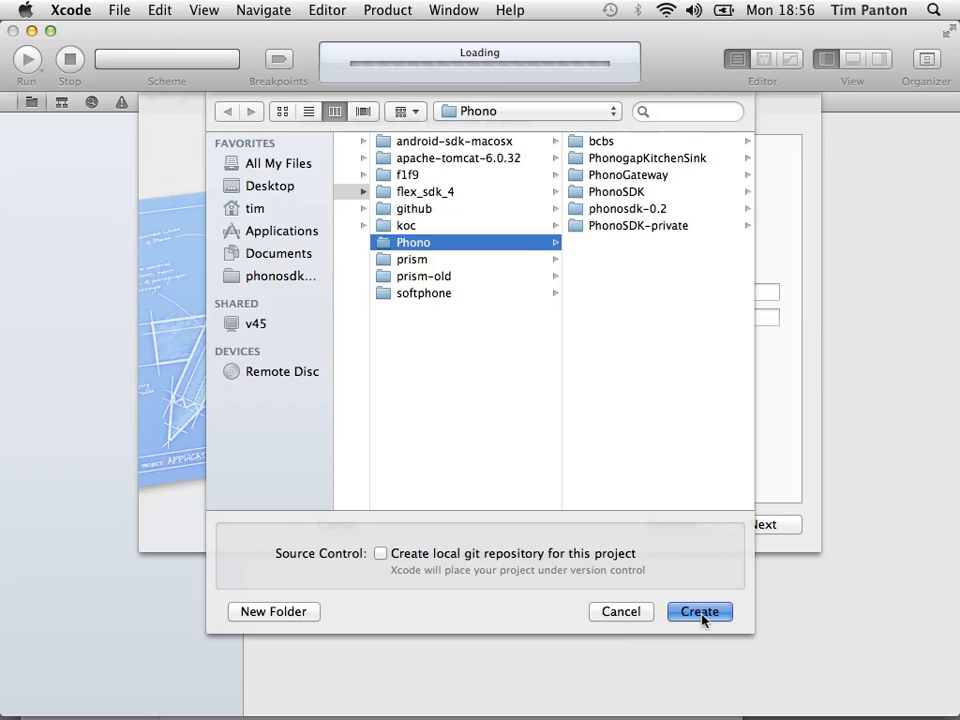
Create the project in the Phono folder and set the scheme to iPhone 4.3 Simulator.
click(700, 612)
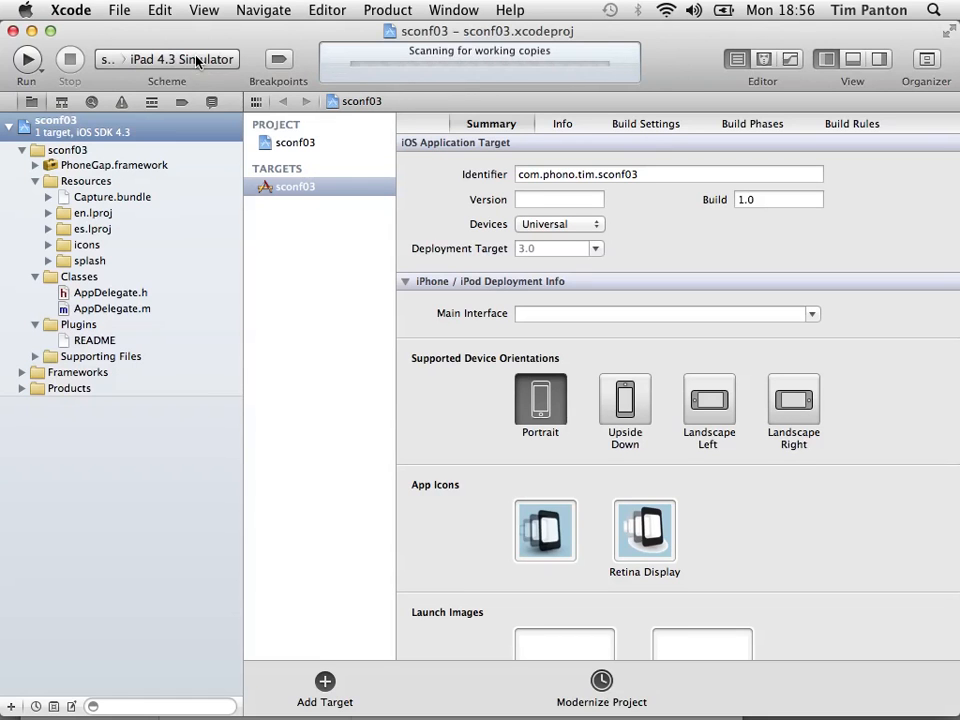
click(168, 60)
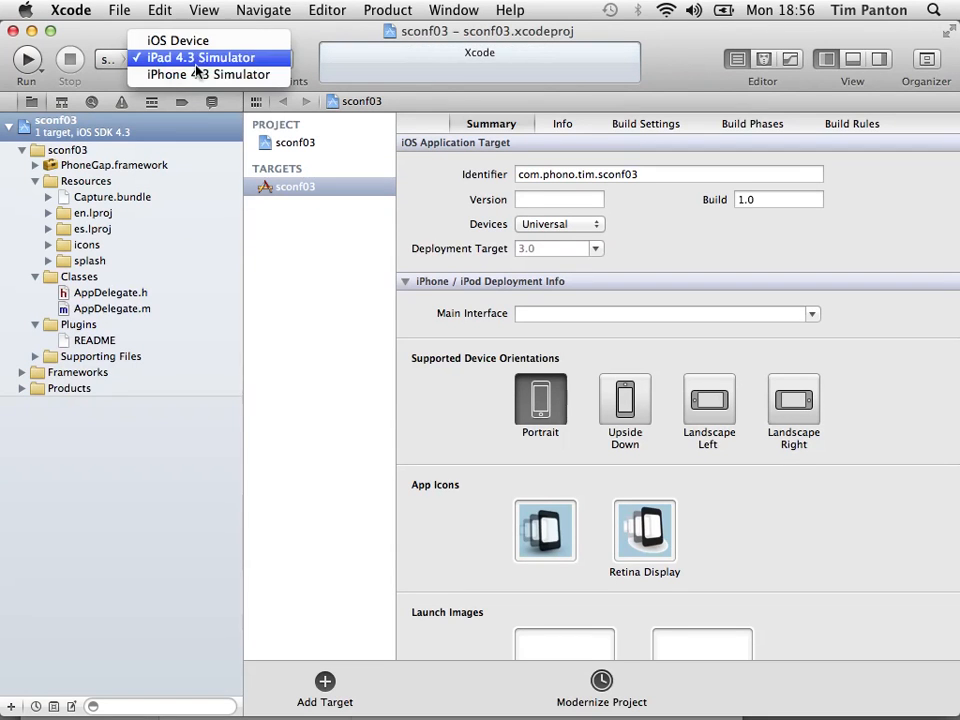
click(204, 74)
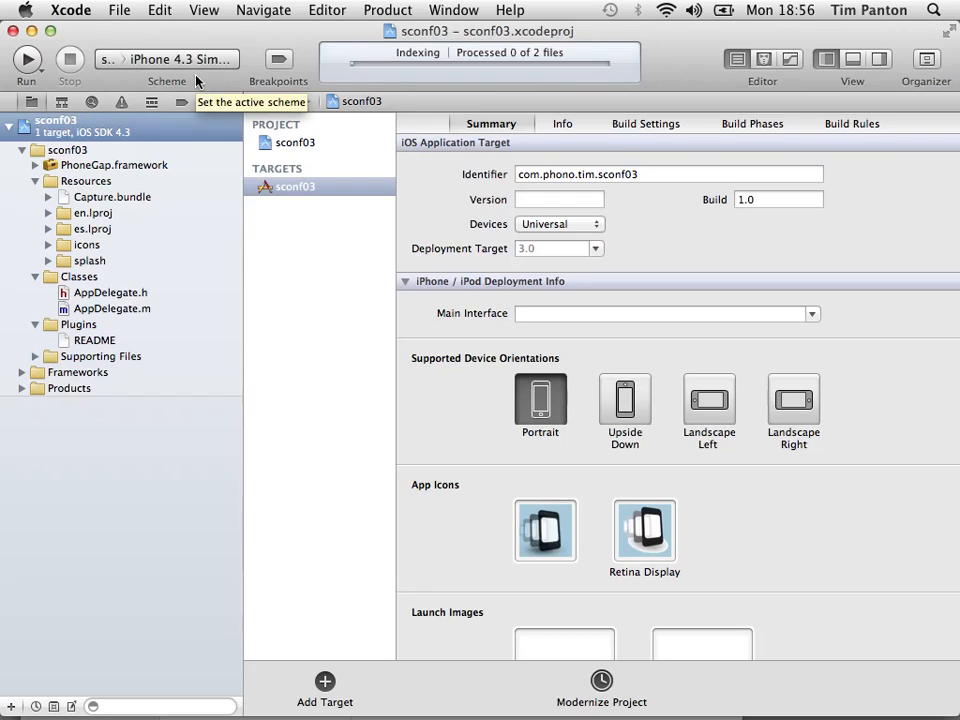
mouse_move(196, 84)
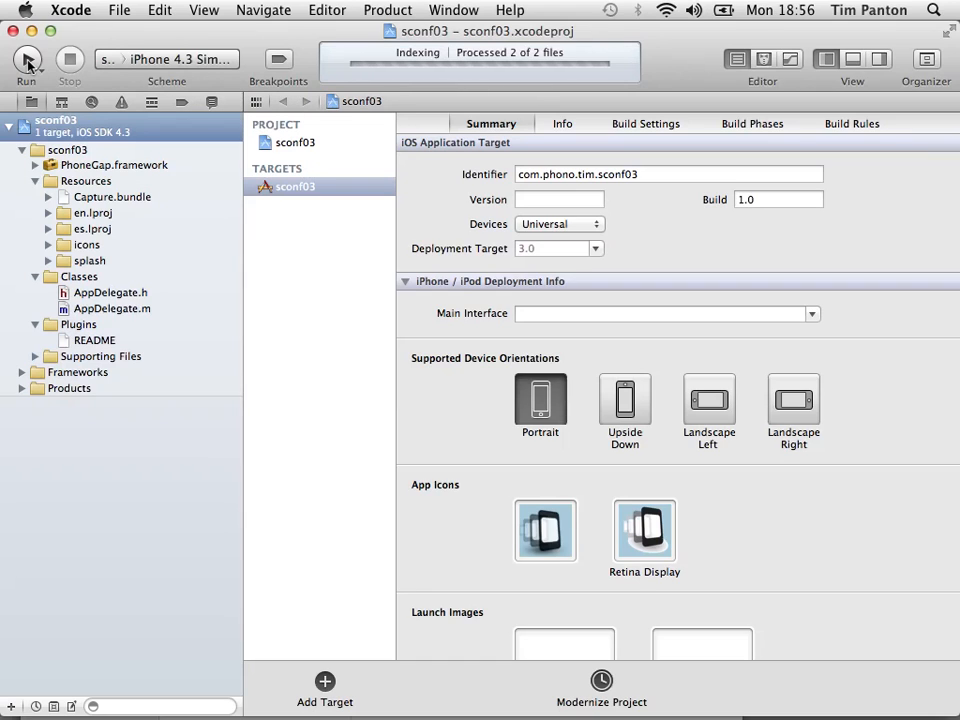
mouse_move(28, 60)
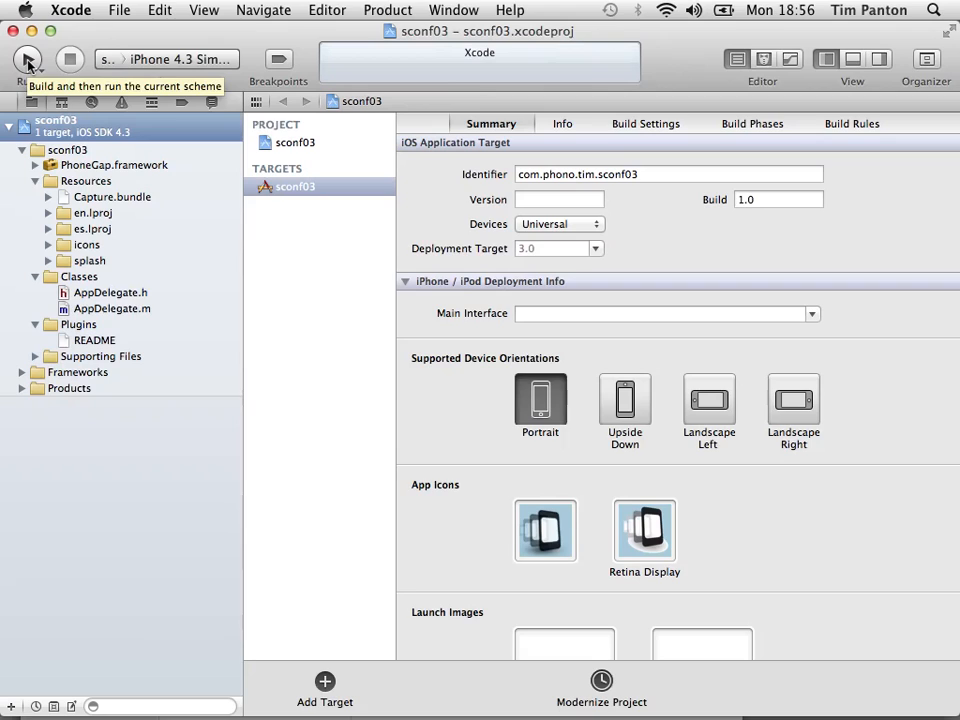
Build and run the starter sconf03 app in the iOS Simulator, then stop it.
click(28, 60)
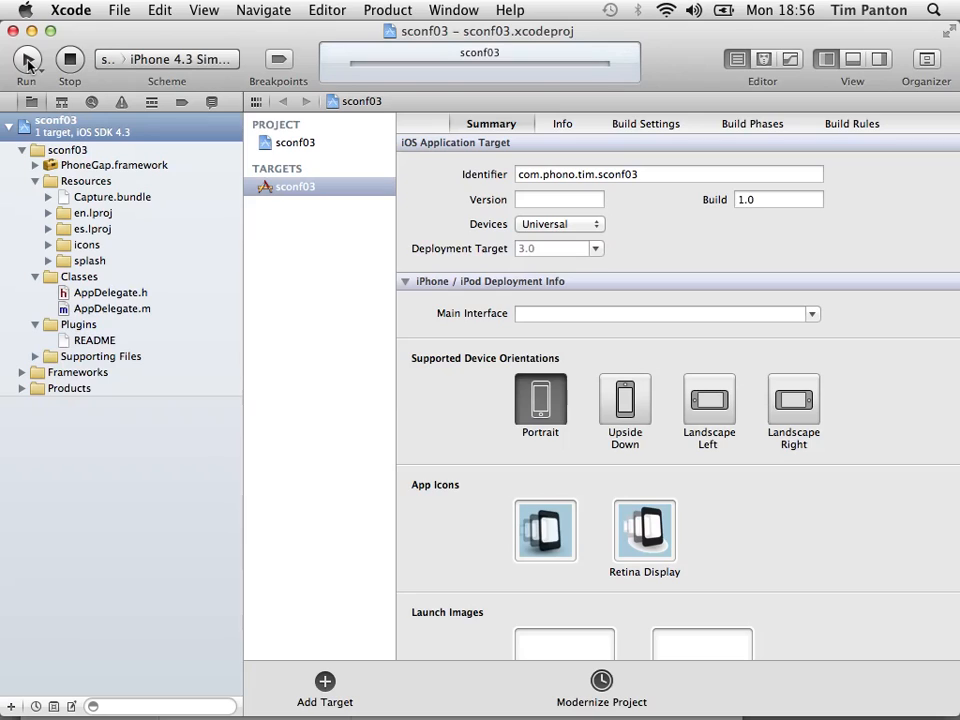
click(28, 60)
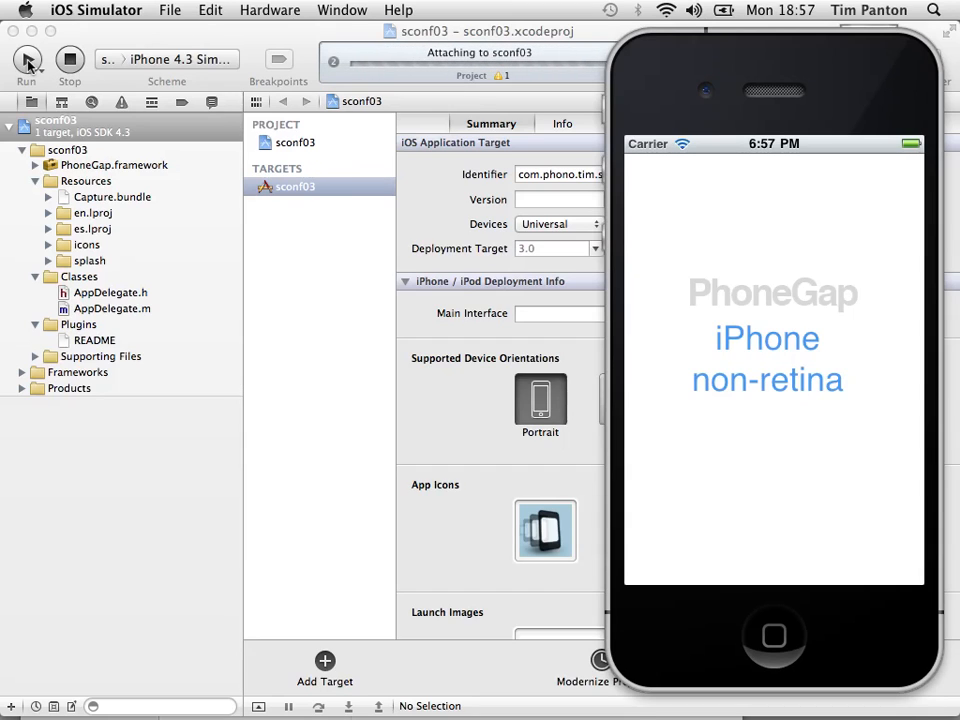
click(26, 60)
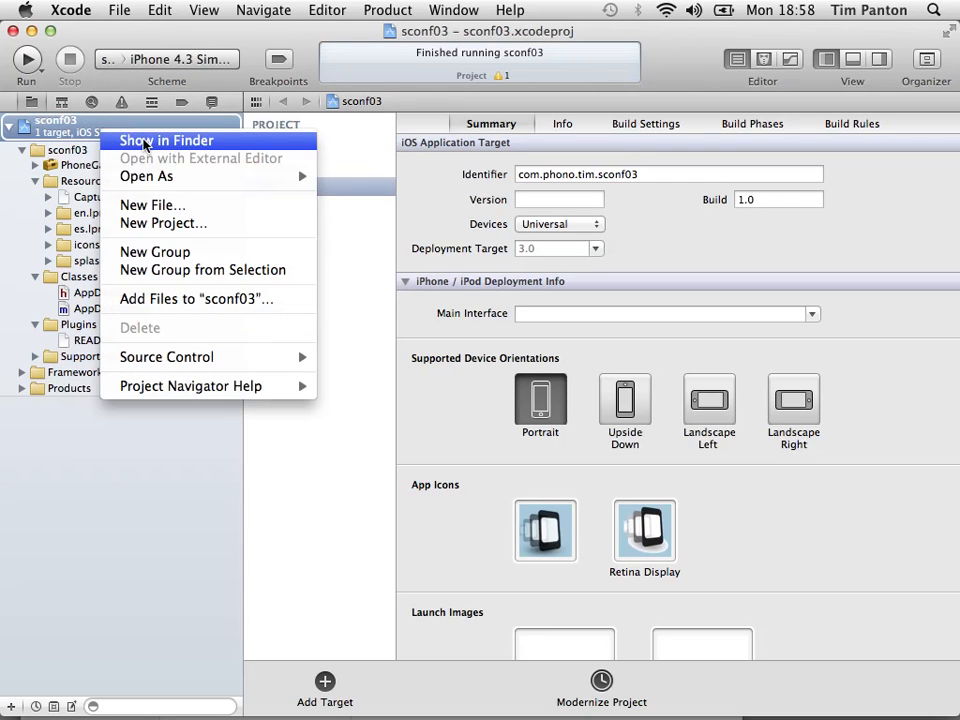
Reveal sconf03's www folder in Finder and bring in the conference sample's www folder.
click(166, 140)
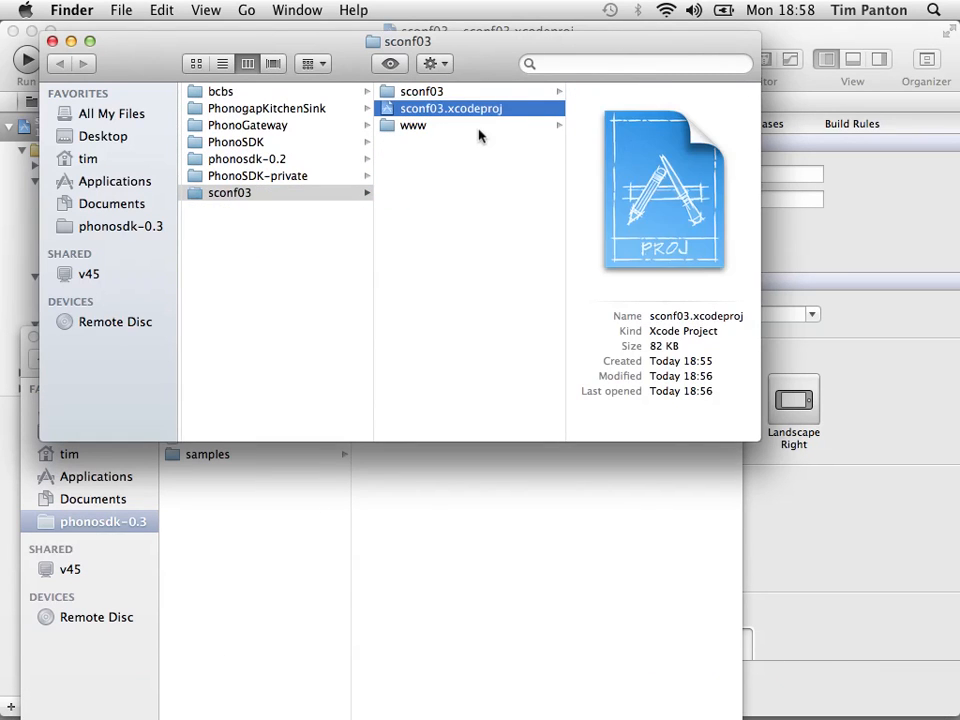
click(412, 124)
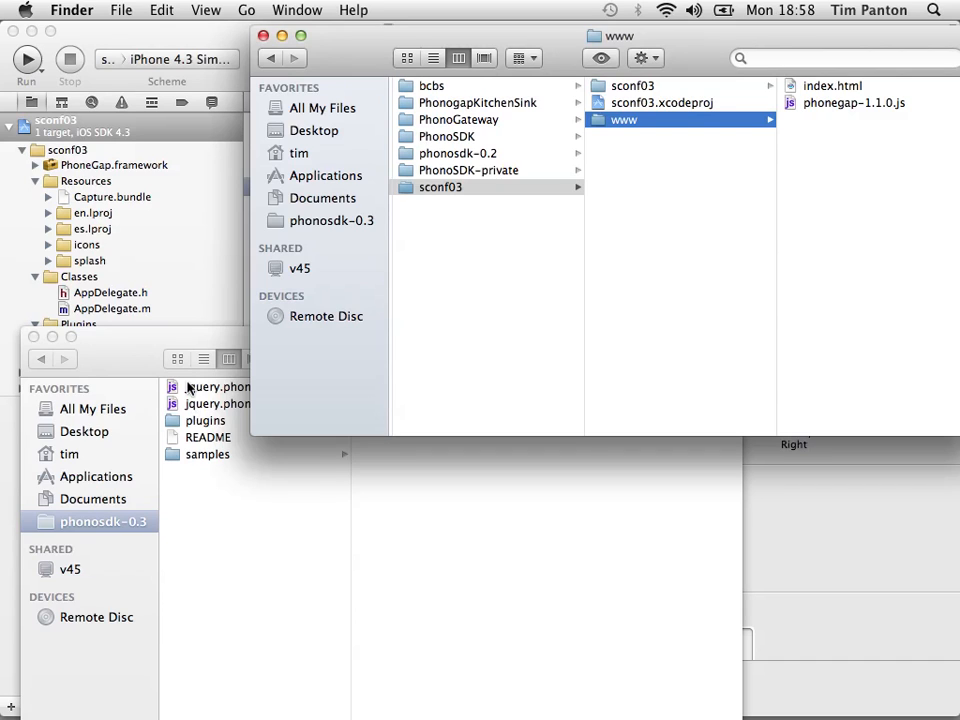
mouse_move(152, 340)
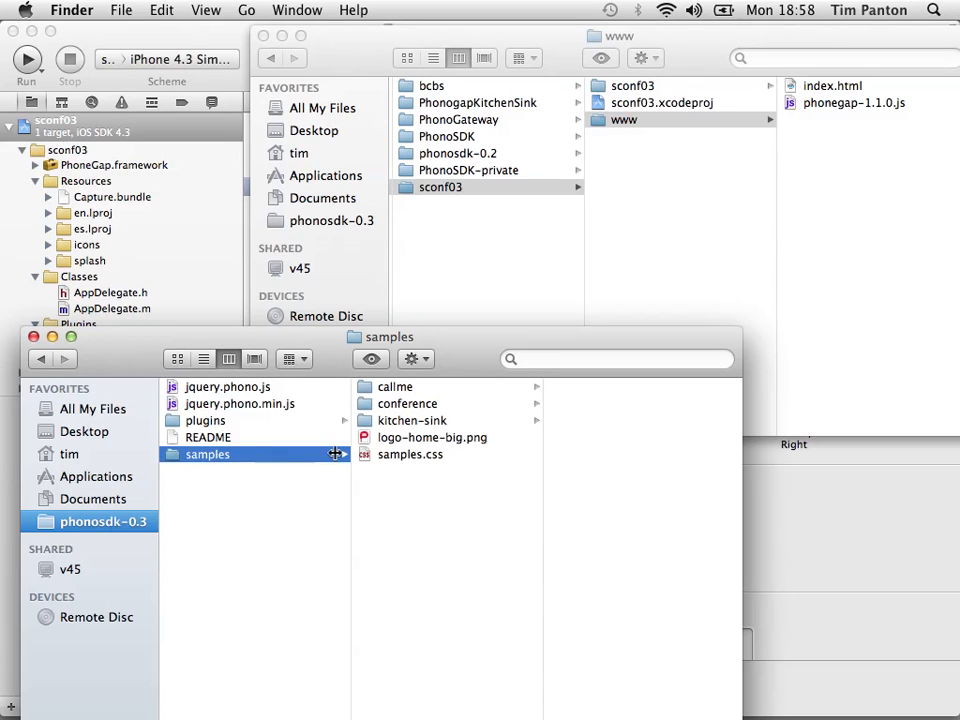
click(408, 404)
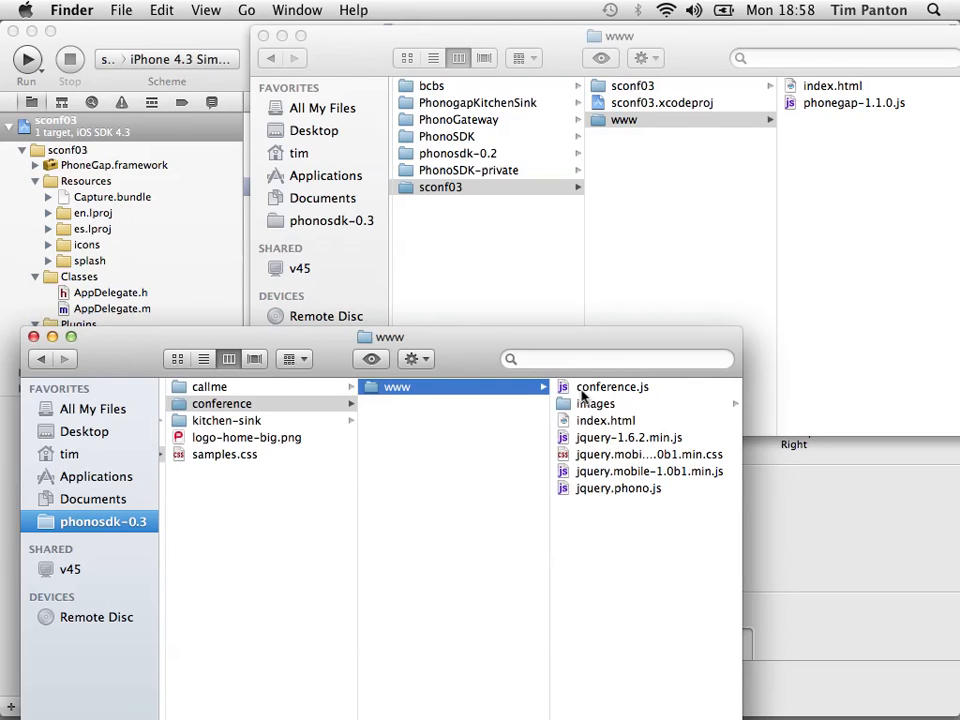
click(396, 388)
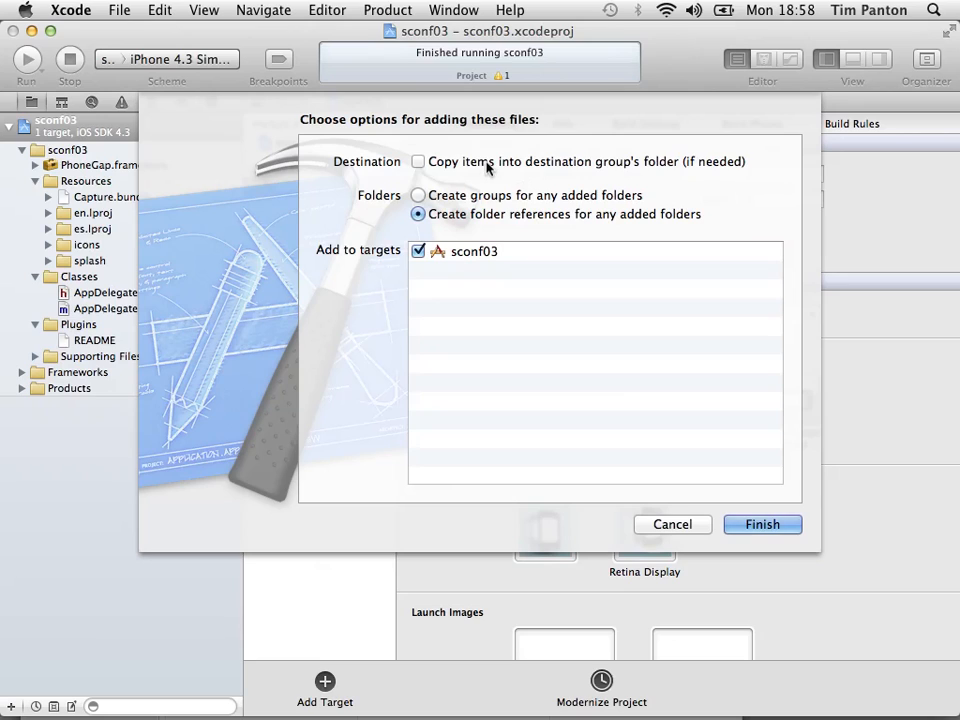
Copy the www folder into sconf03 as a folder reference and finish adding it.
click(418, 160)
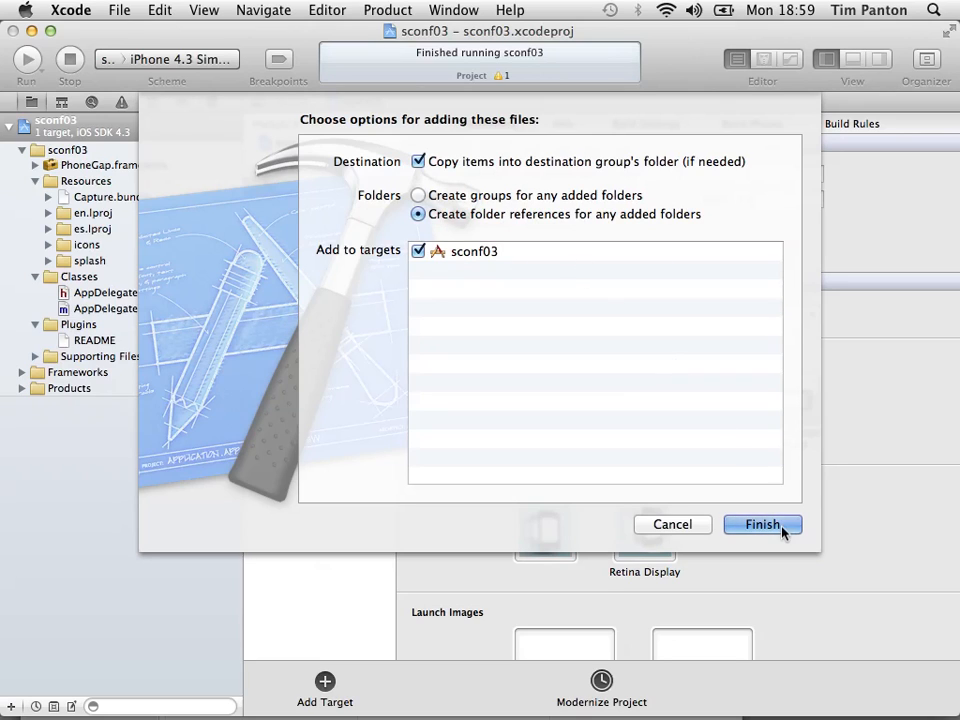
click(760, 524)
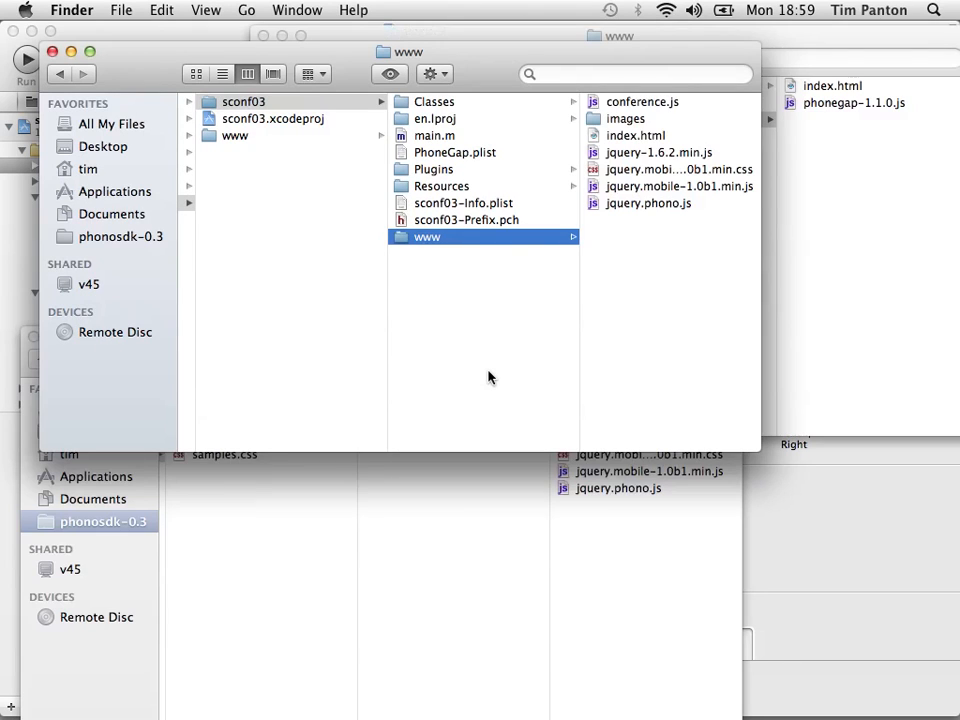
mouse_move(840, 110)
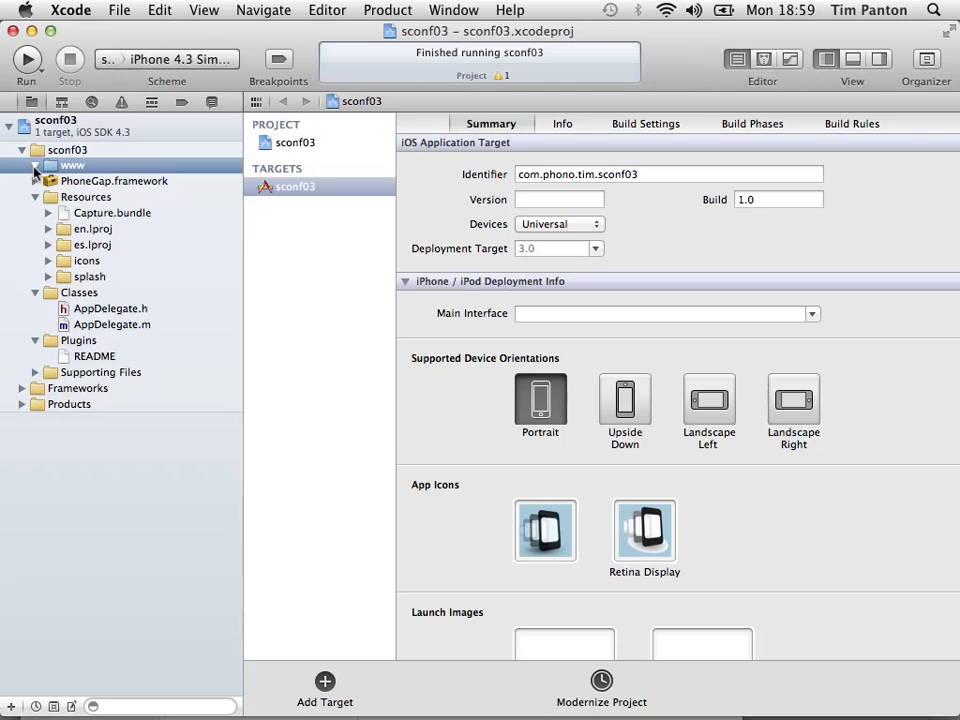
Expand the www group and open index.html in the editor.
click(36, 164)
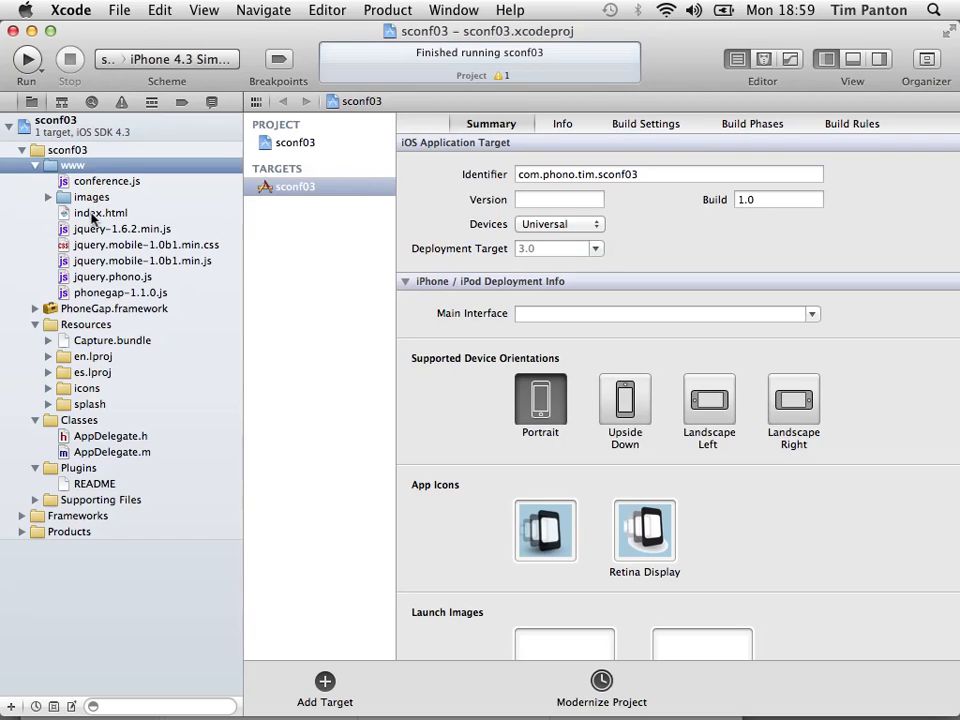
click(100, 212)
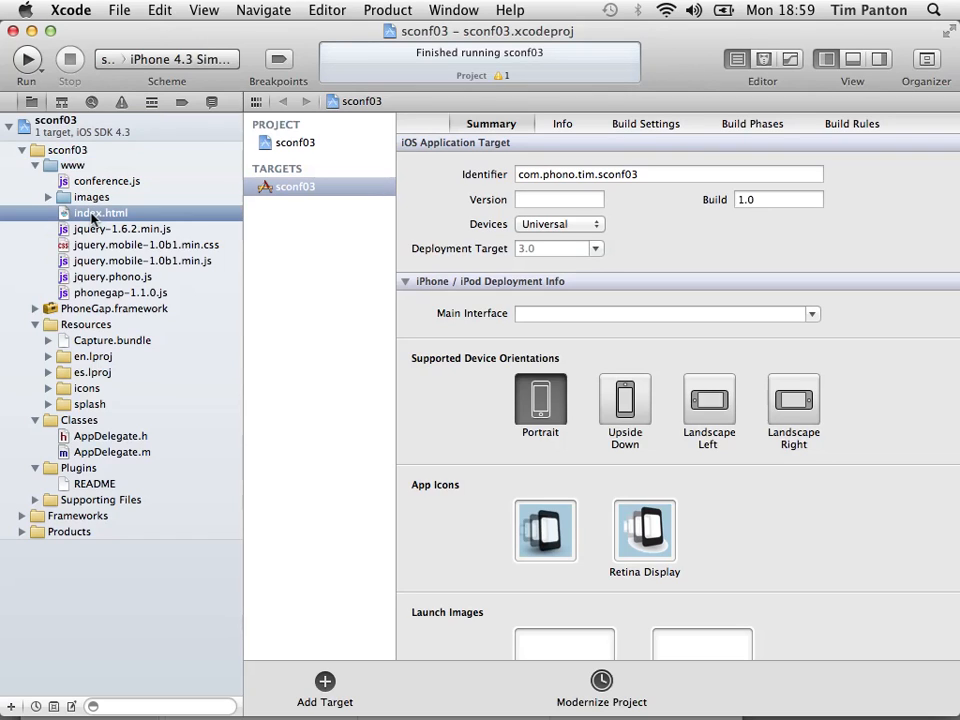
click(100, 212)
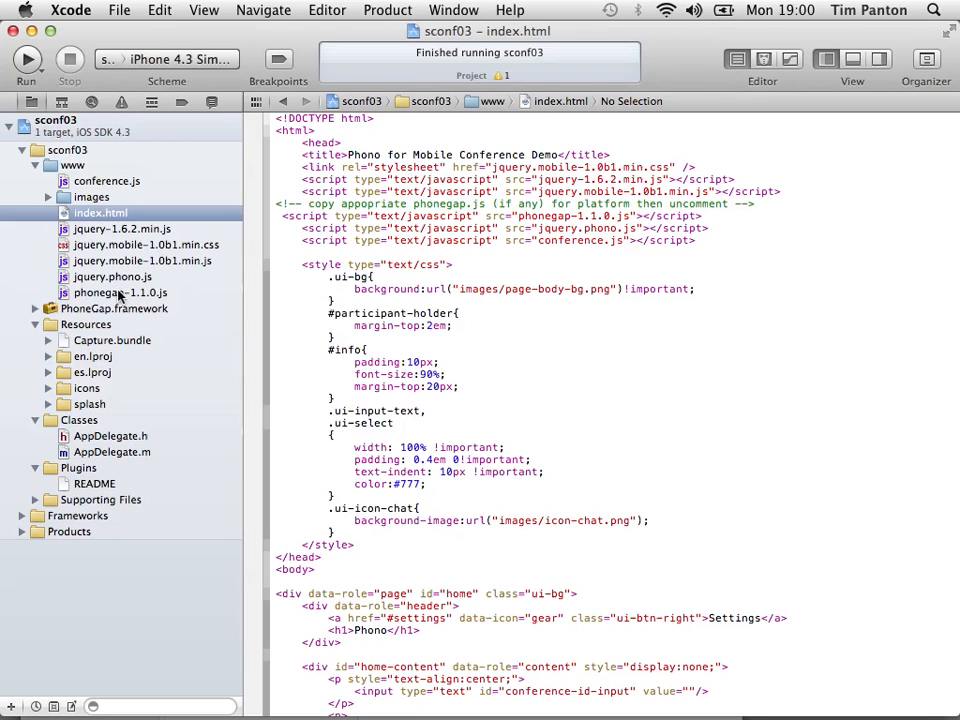
click(108, 180)
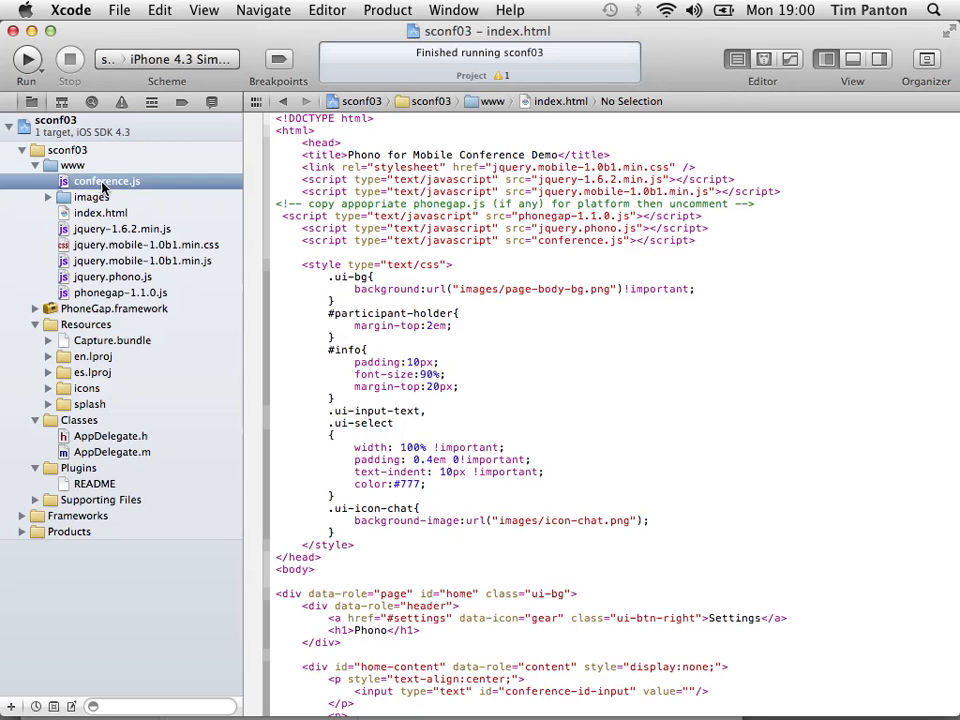
click(106, 180)
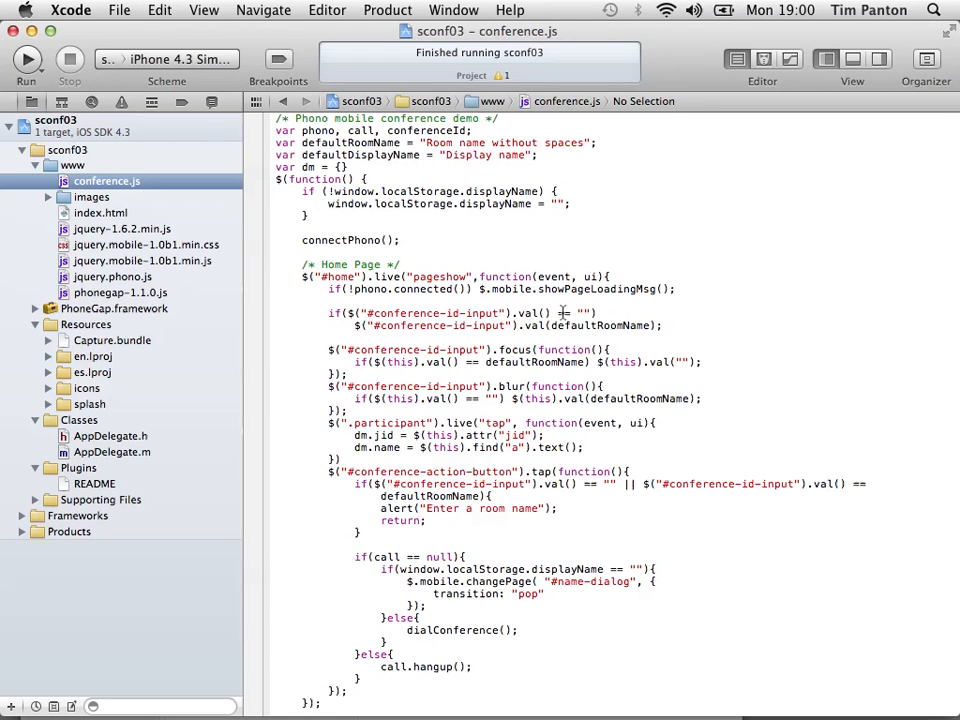
text(api)
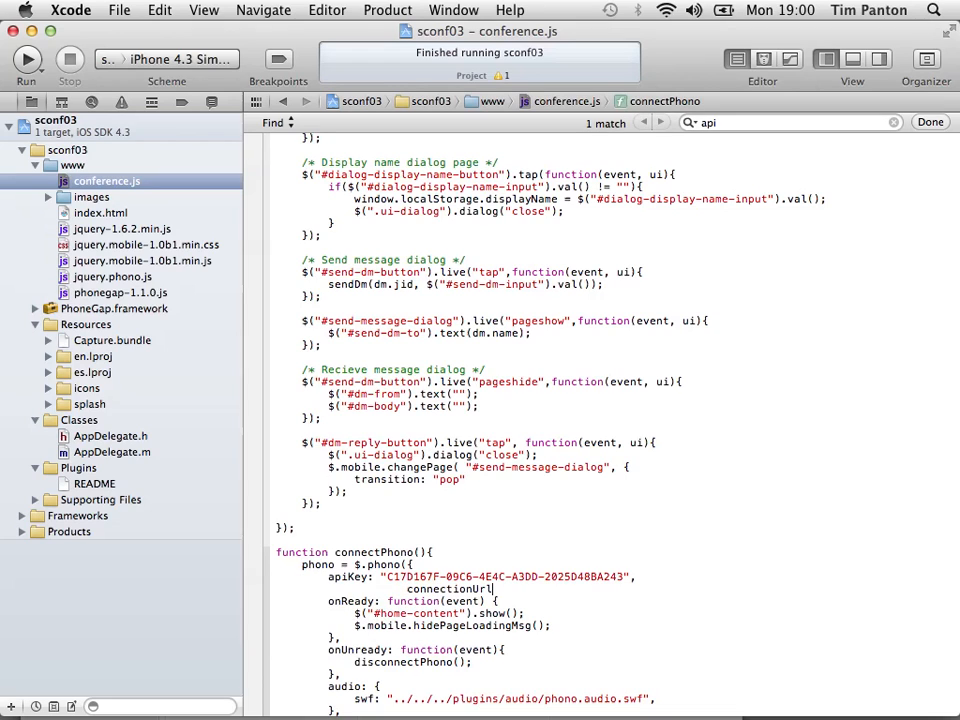
text(:")
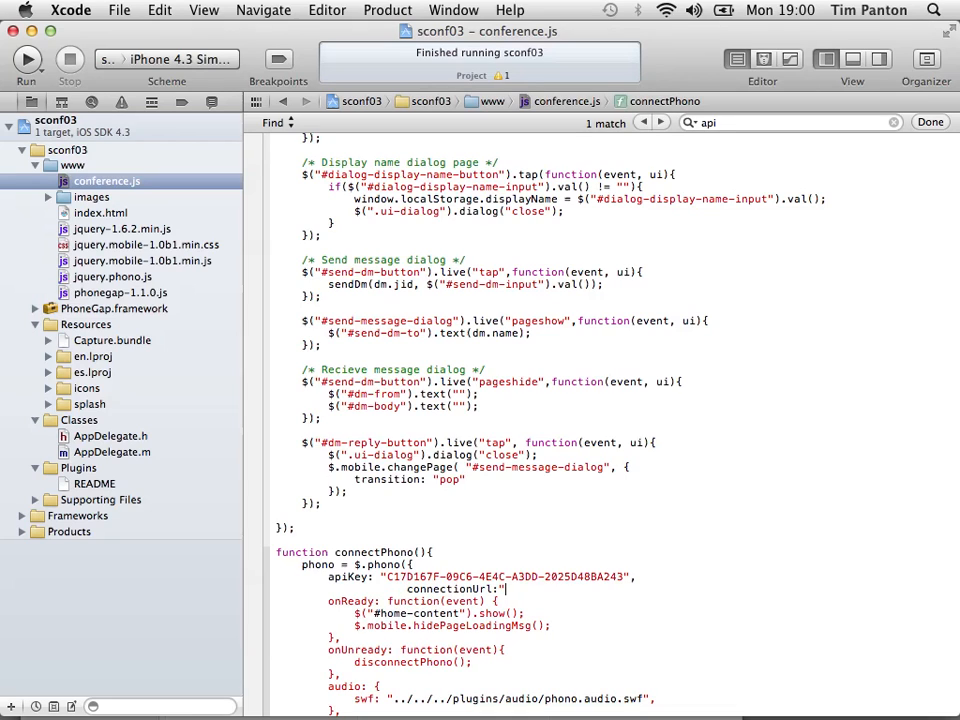
text(http//a)
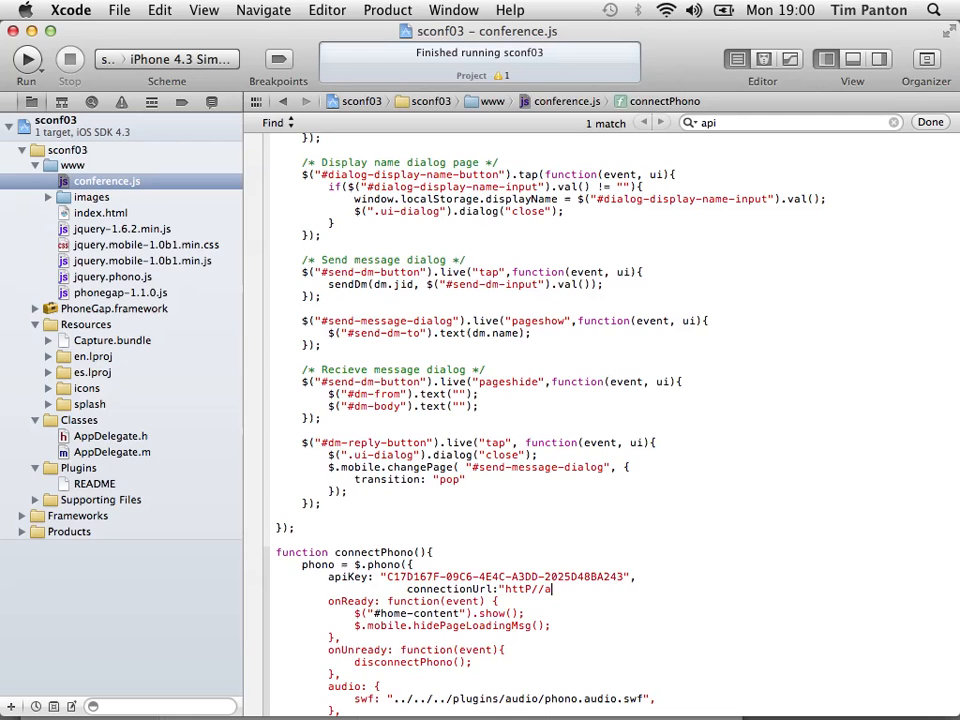
text(pp.)
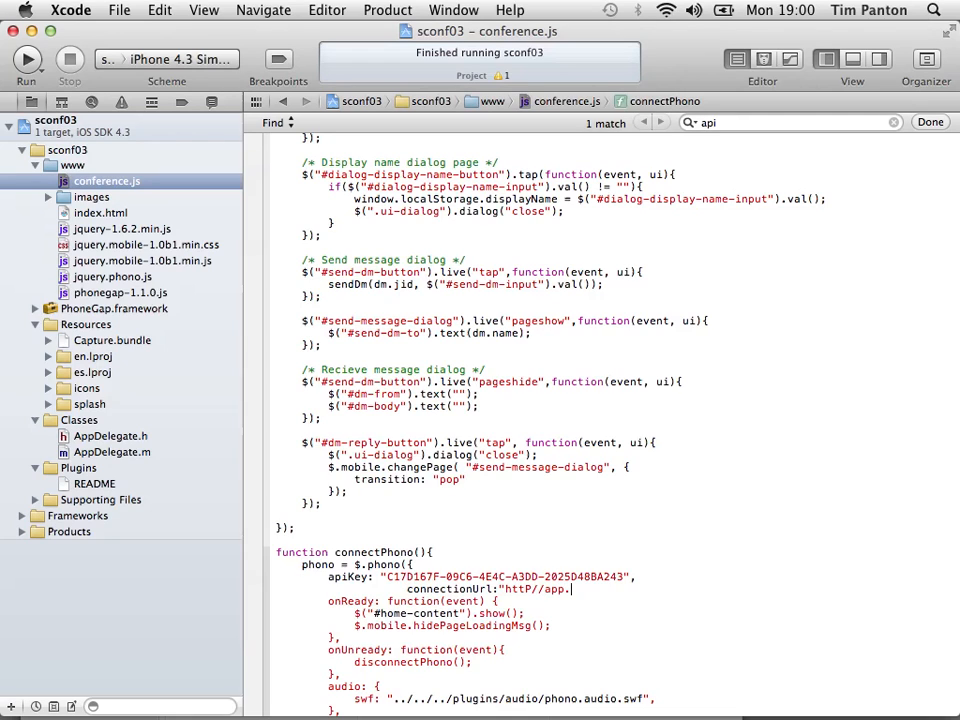
text(p)
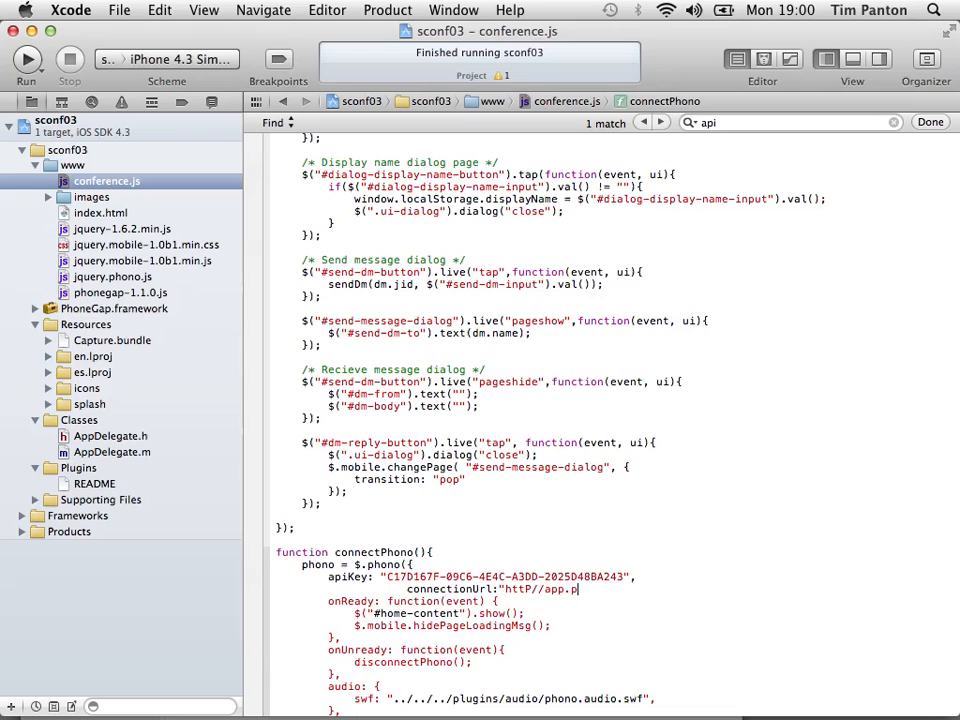
text(phono.)
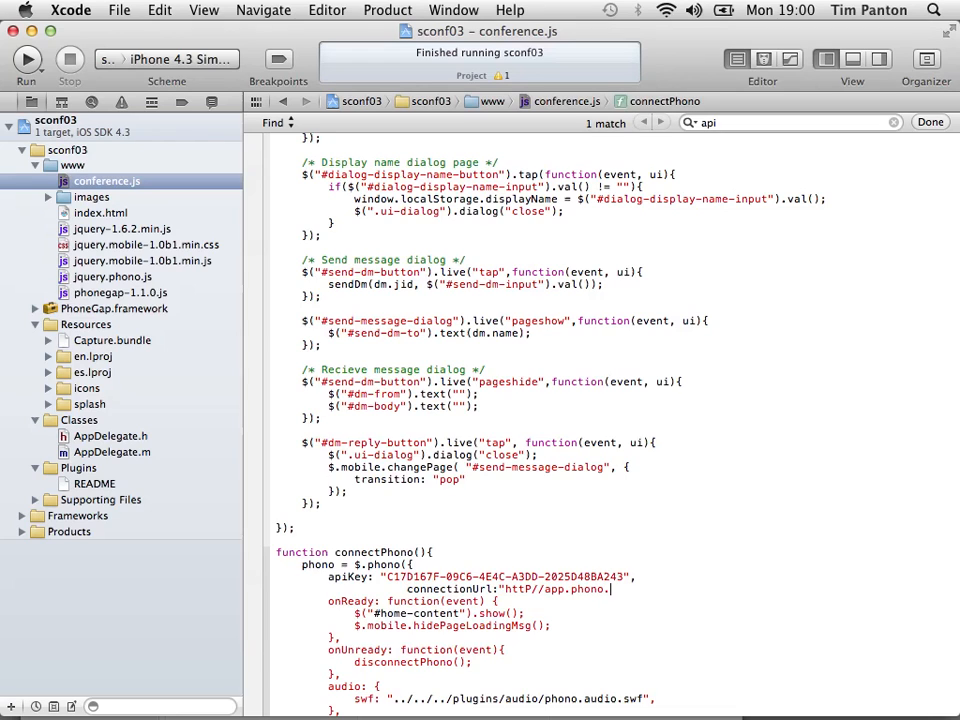
text(com";)
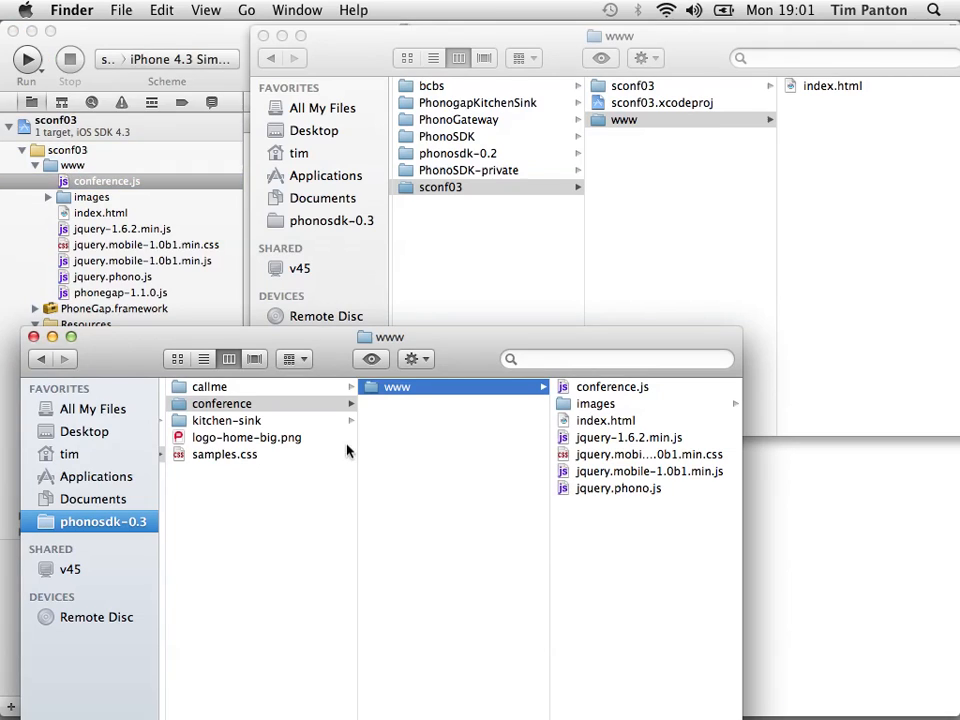
mouse_move(156, 512)
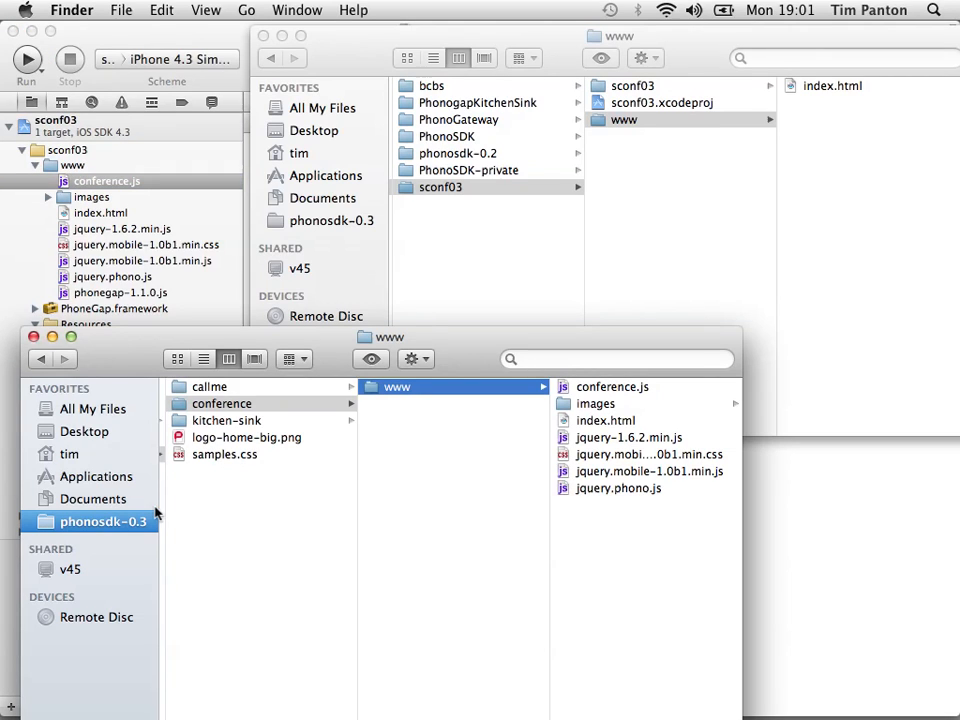
mouse_move(208, 378)
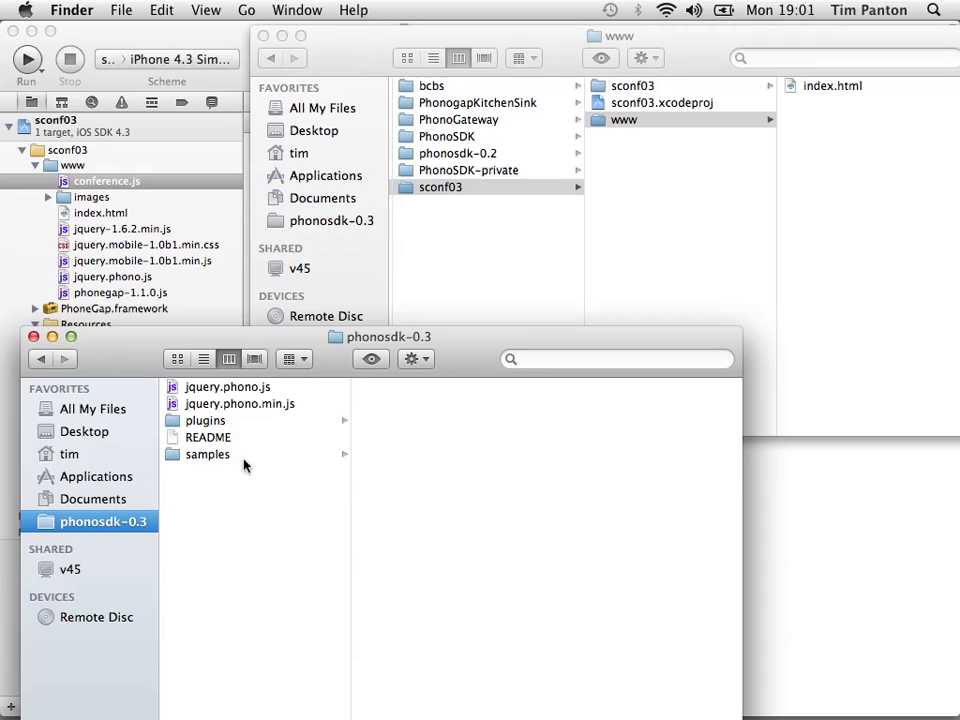
Browse to plugins > phonegap-ios > Plugins and select Phono.h, Phono.m and PhonoAPI.h to add.
click(204, 420)
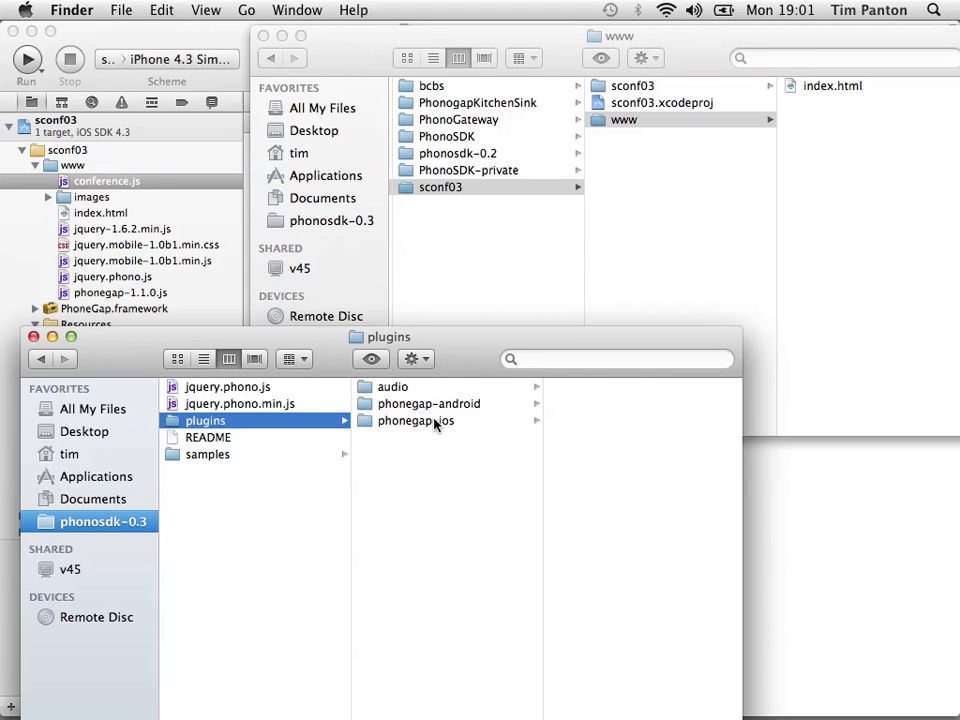
click(414, 420)
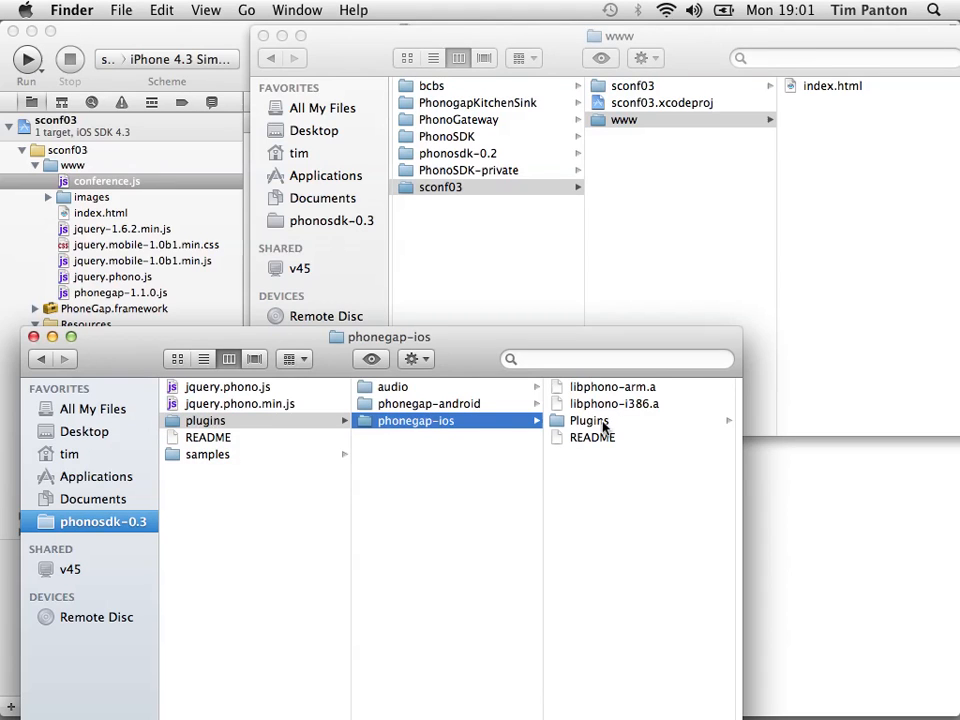
click(588, 420)
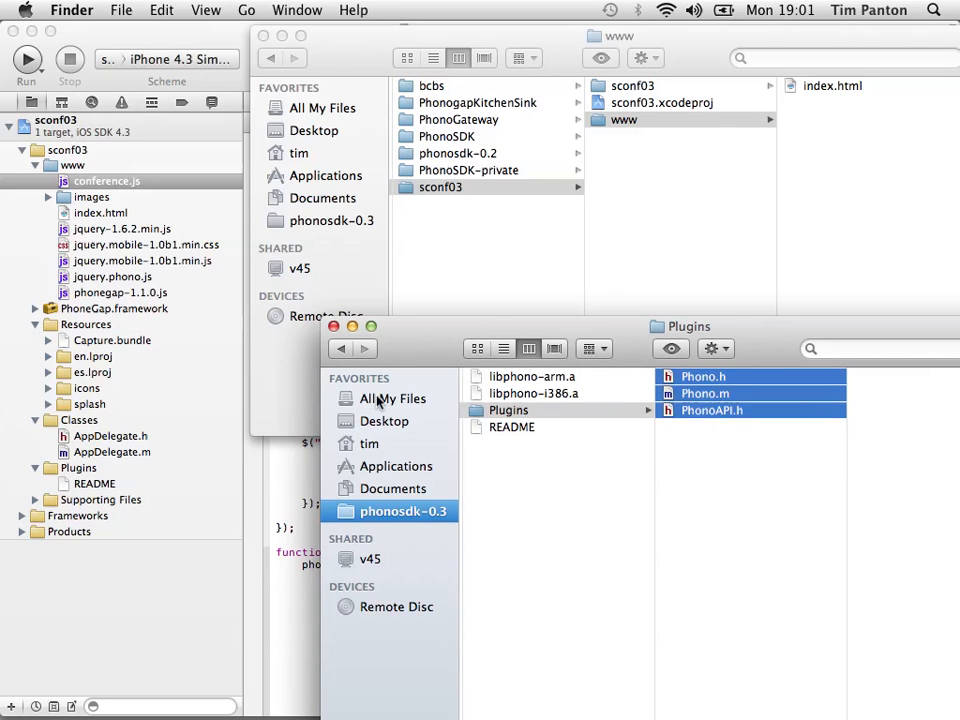
click(80, 468)
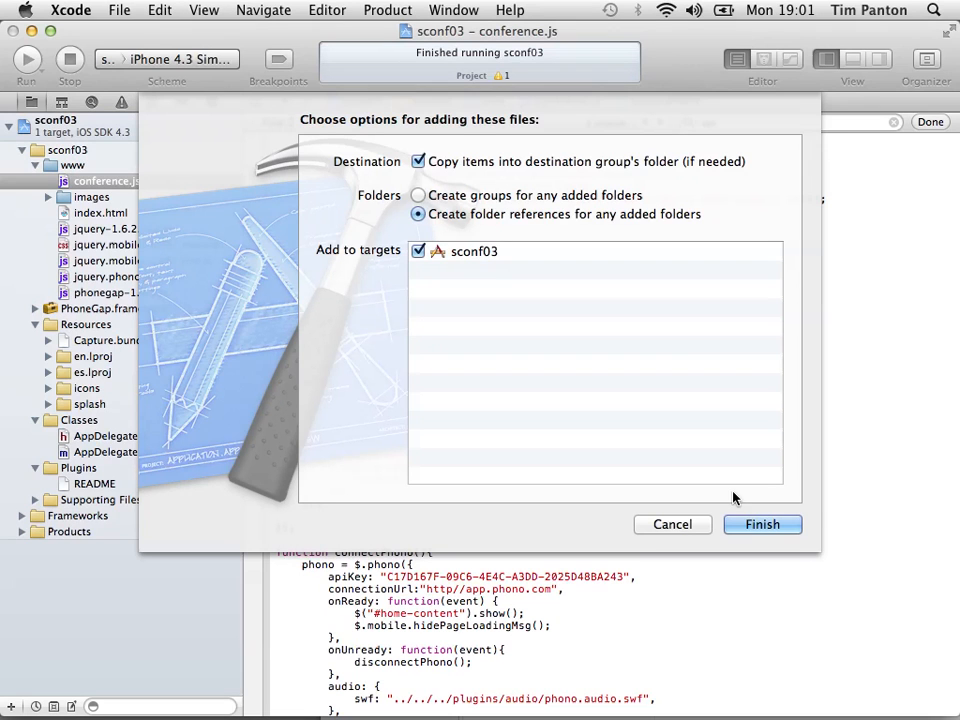
Finish copying Phono.h, Phono.m and PhonoAPI.h into the Plugins group for target sconf03.
click(762, 524)
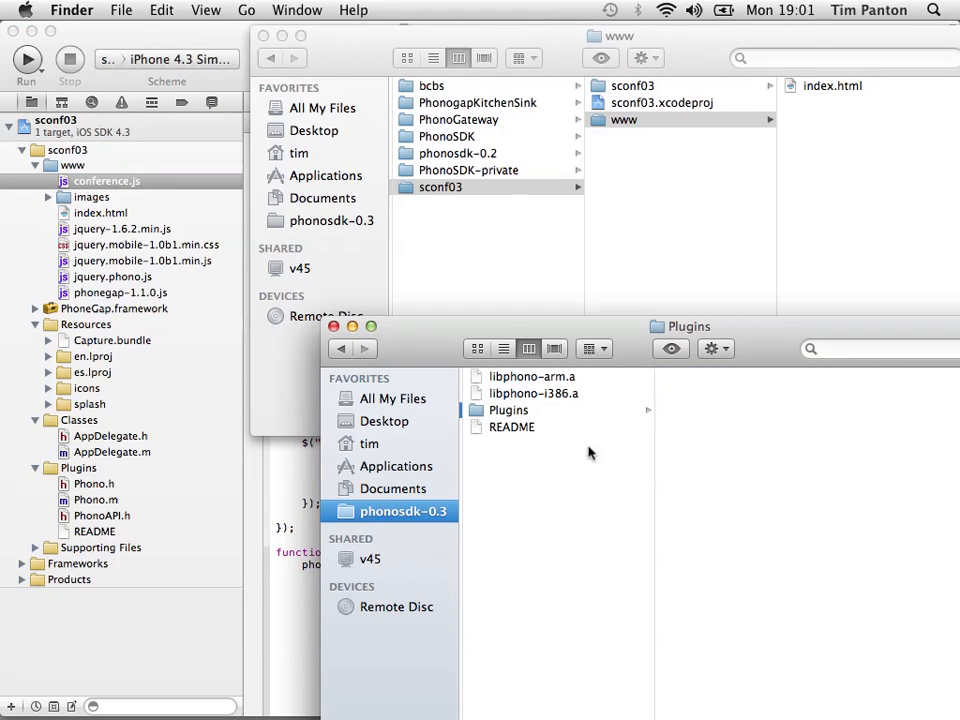
Copy libphono-i386.a from the phonegap-ios folder into the sconf03 target.
click(524, 410)
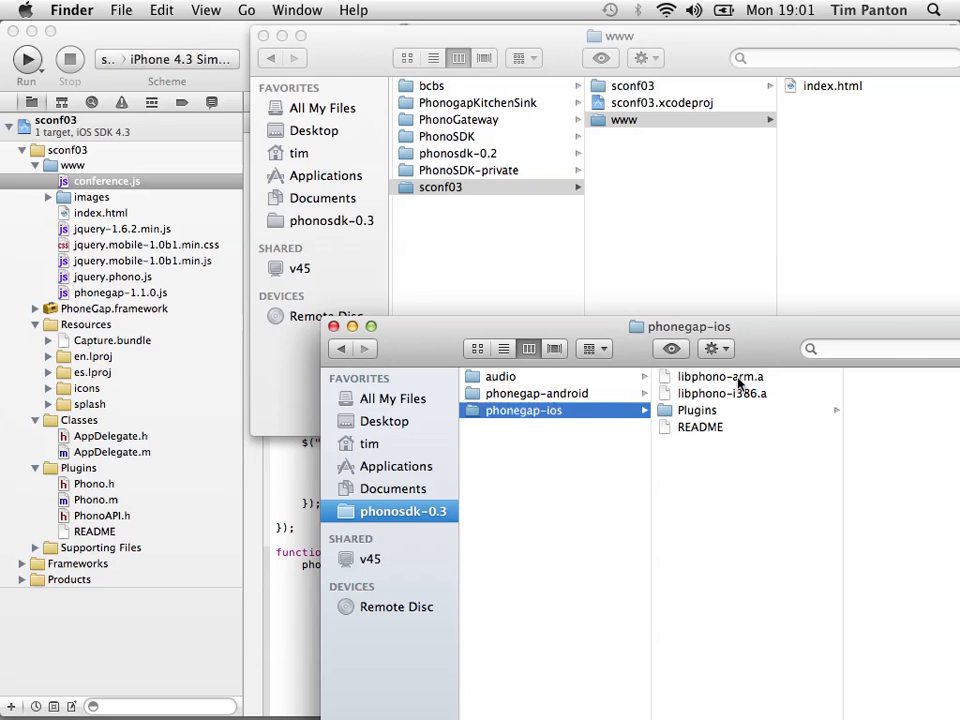
click(722, 392)
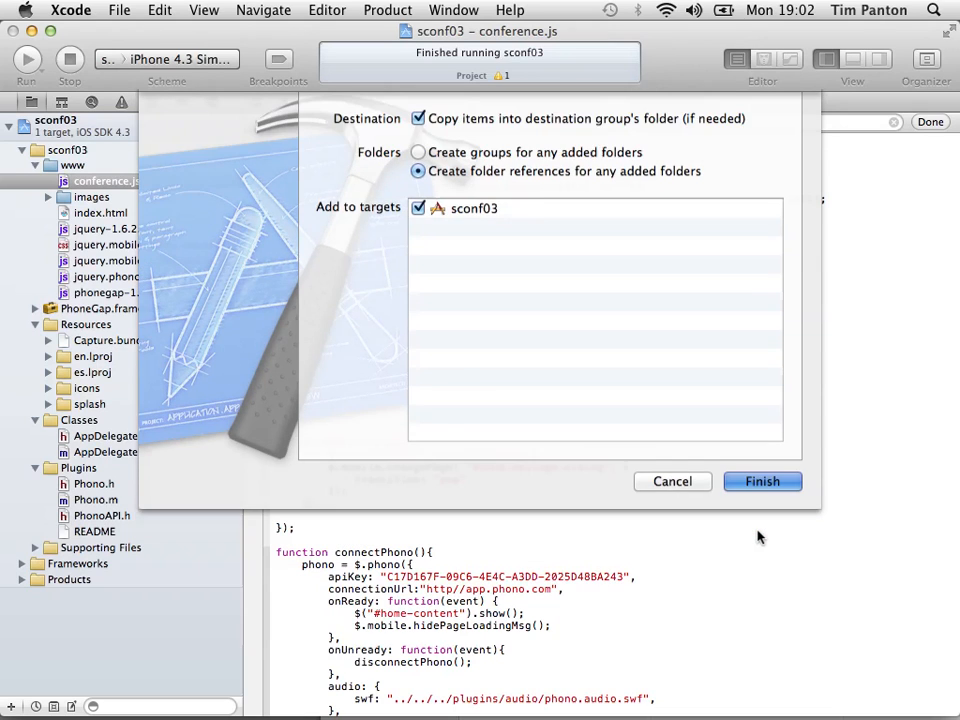
click(762, 480)
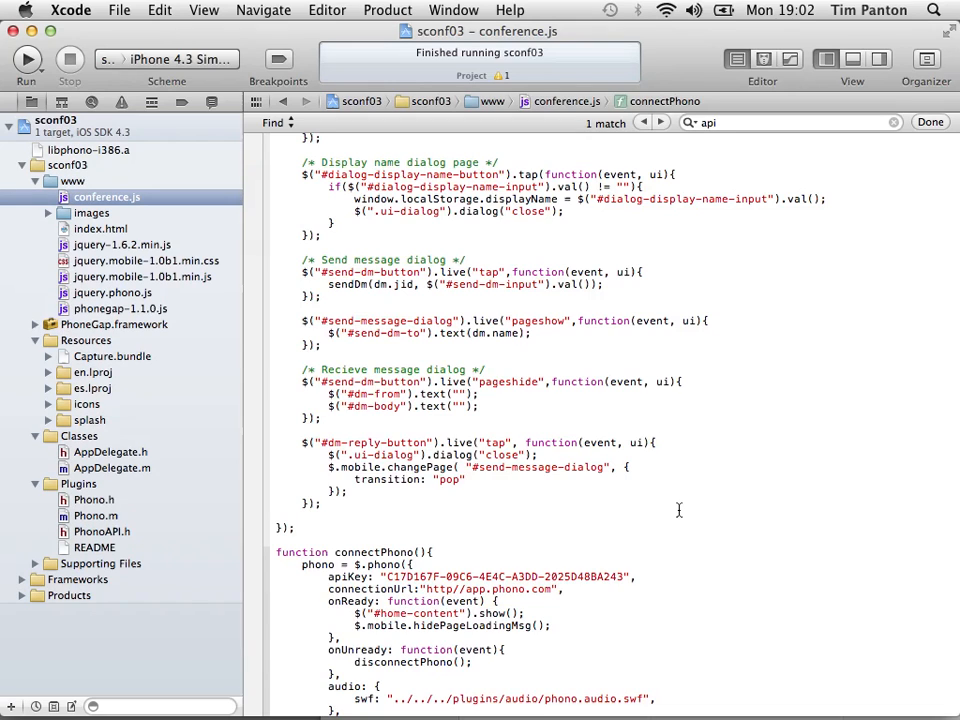
Show the sconf03 target's Build Phases with Link Binary With Libraries expanded.
click(68, 120)
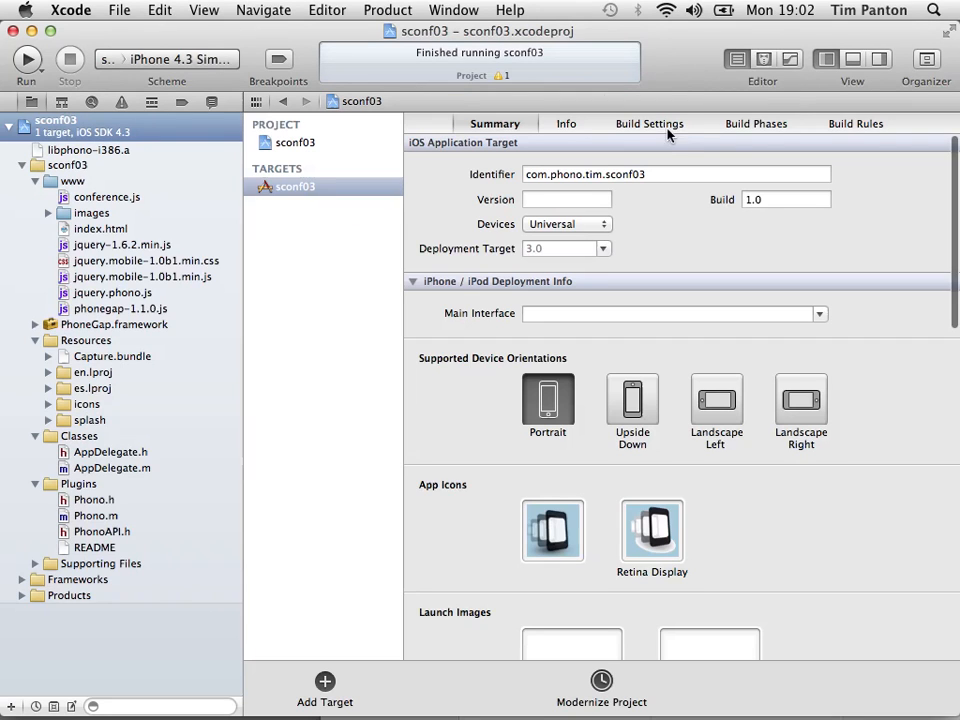
click(756, 124)
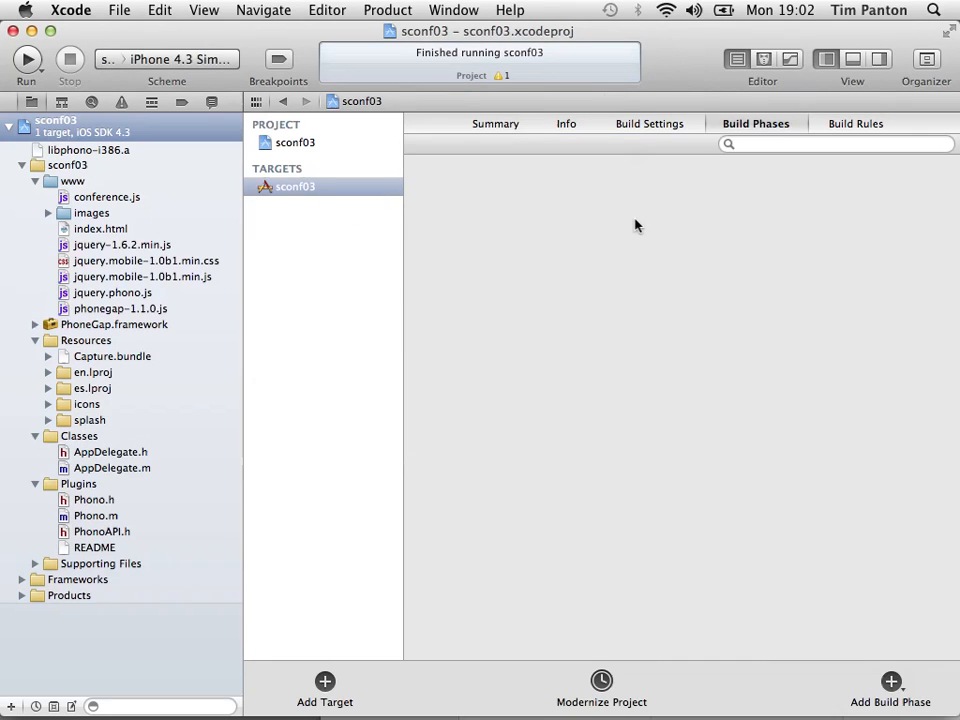
click(756, 124)
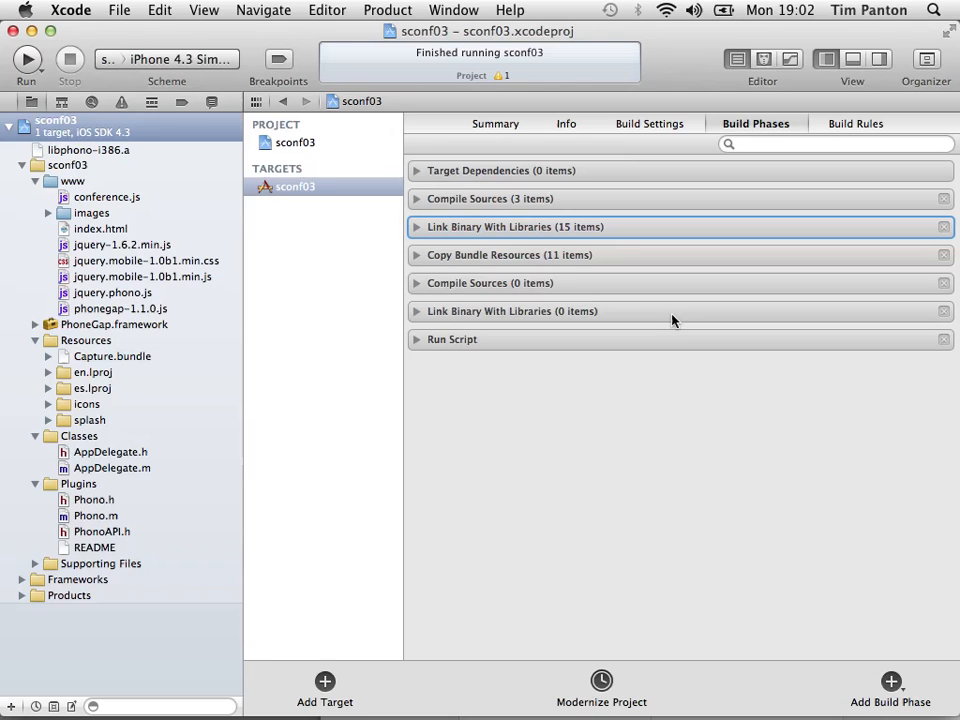
mouse_move(418, 228)
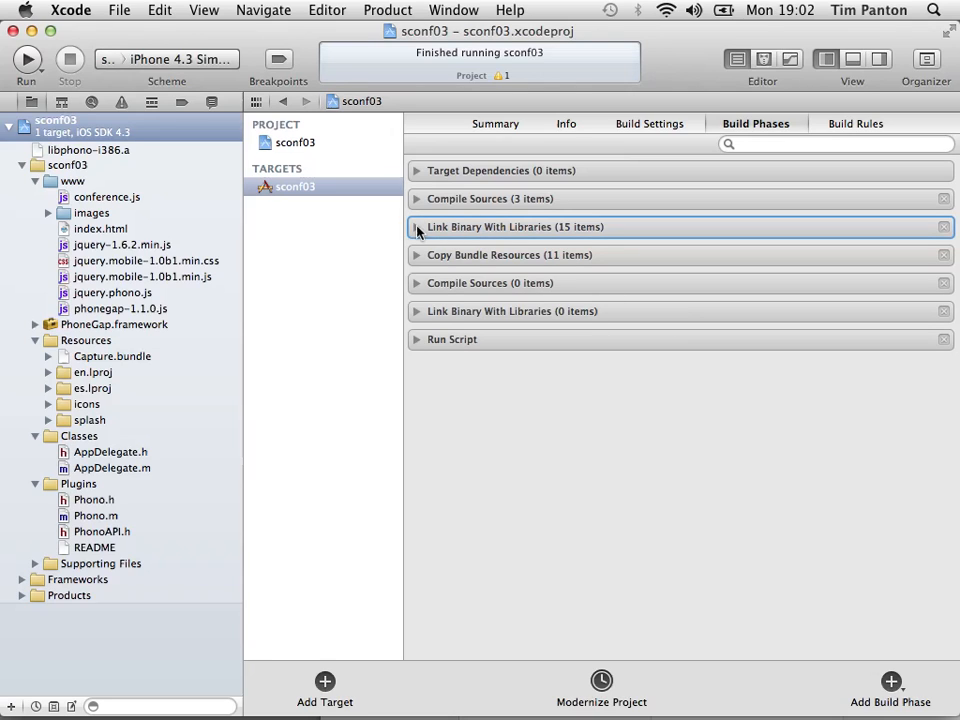
click(416, 228)
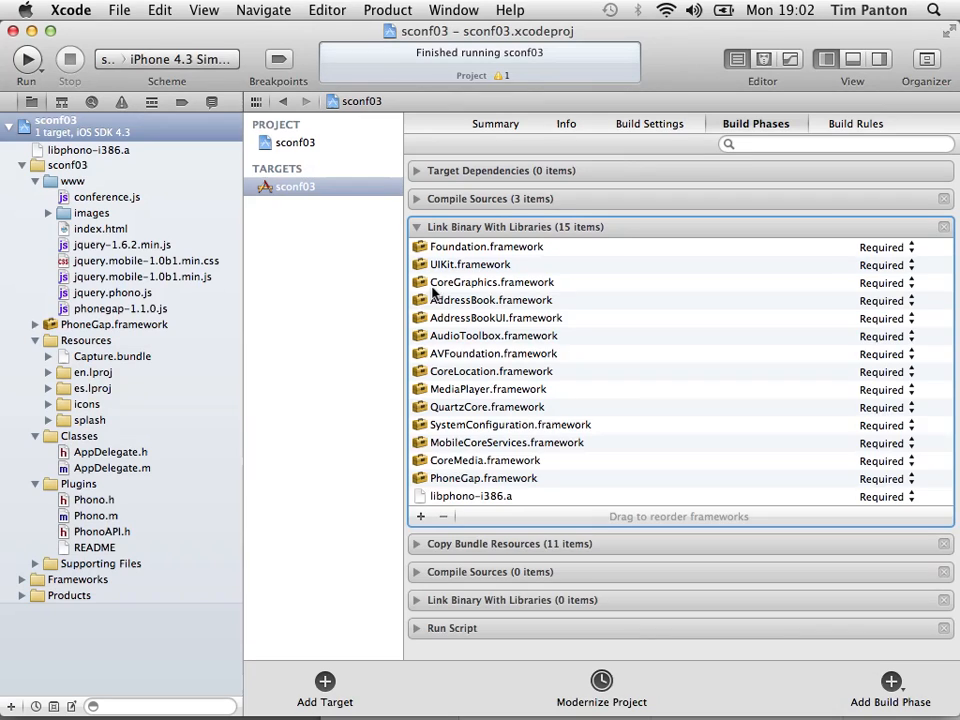
mouse_move(450, 500)
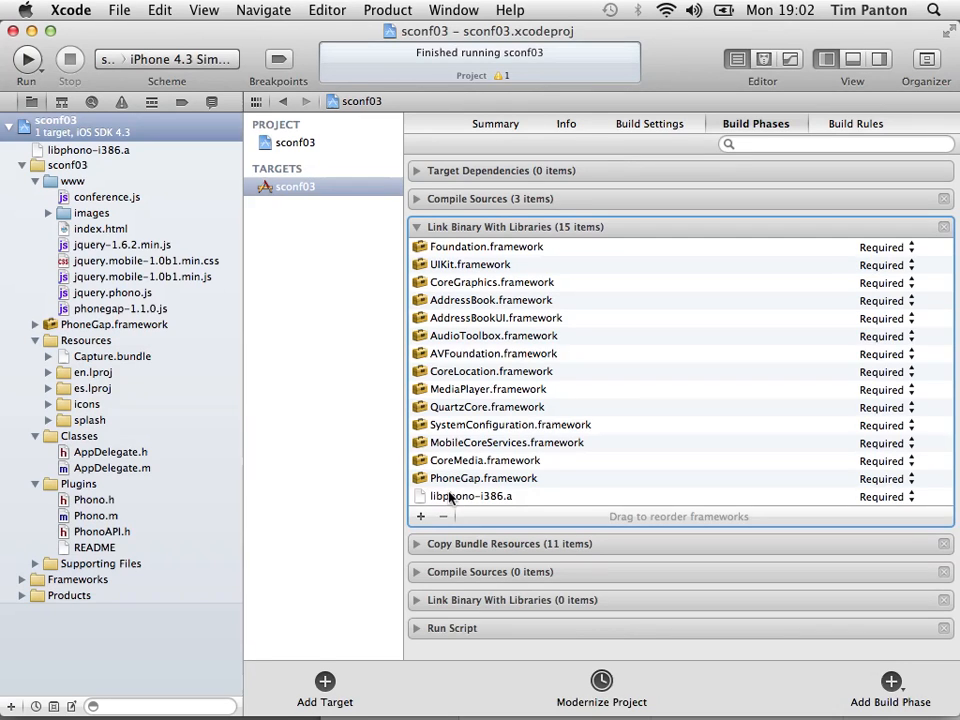
Add Security.framework to the target's linked libraries via the 'Sec' search.
click(420, 516)
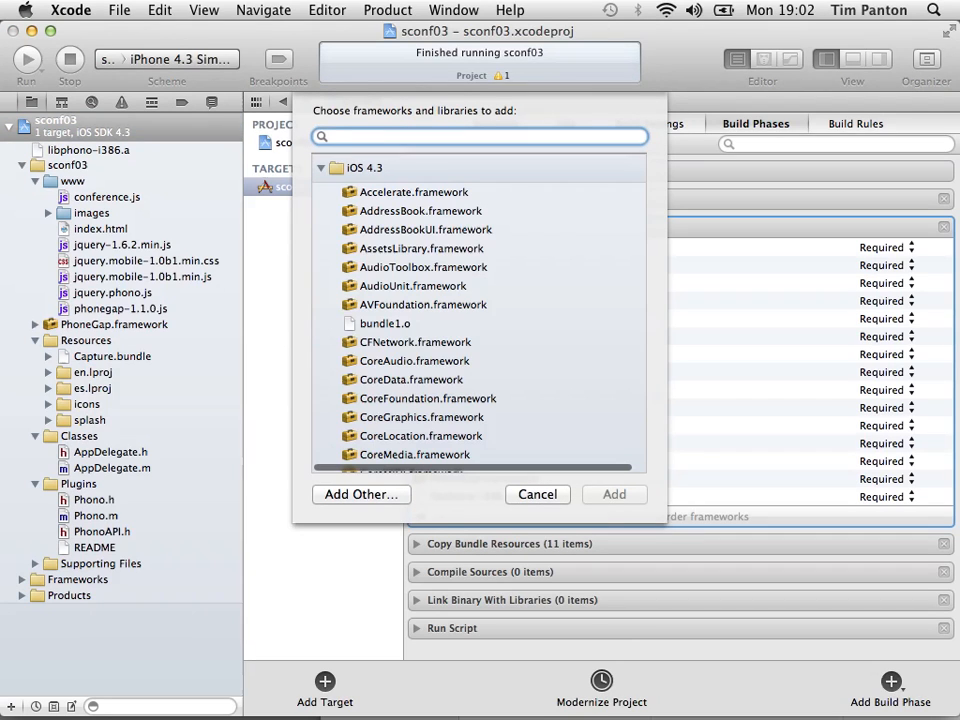
text(Sec)
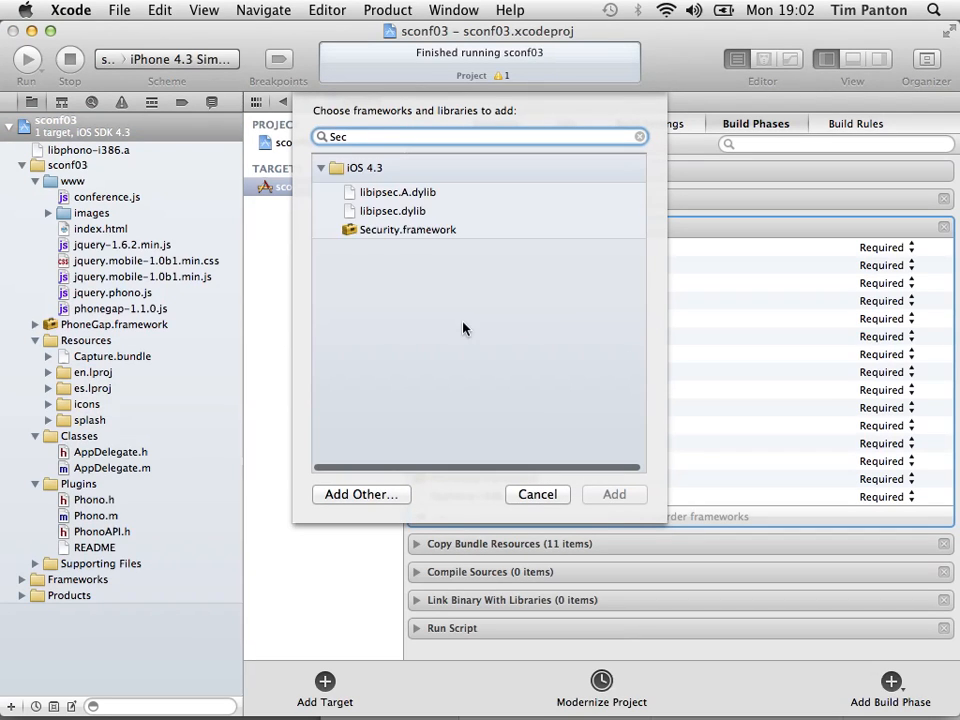
click(408, 228)
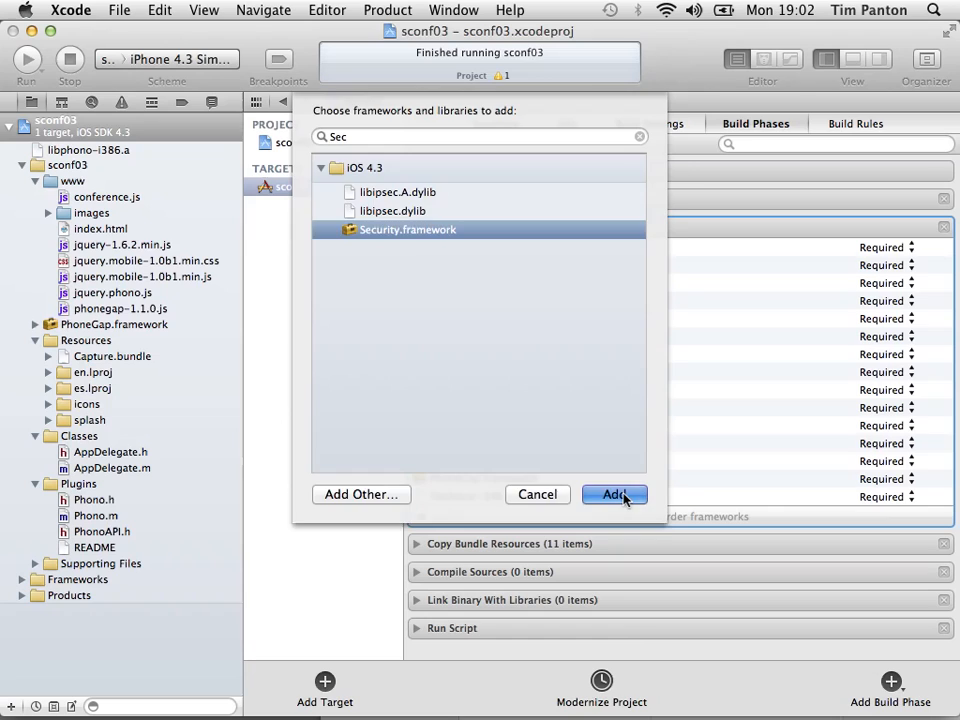
click(614, 494)
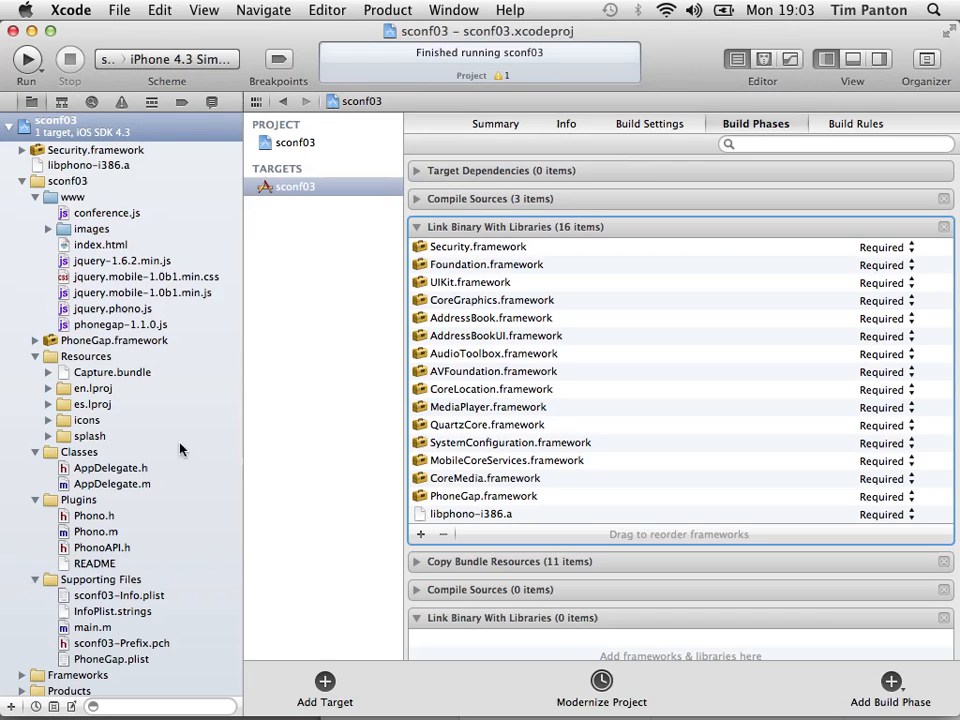
Add a new Item 0 under ExternalHosts in PhoneGap.plist.
click(112, 660)
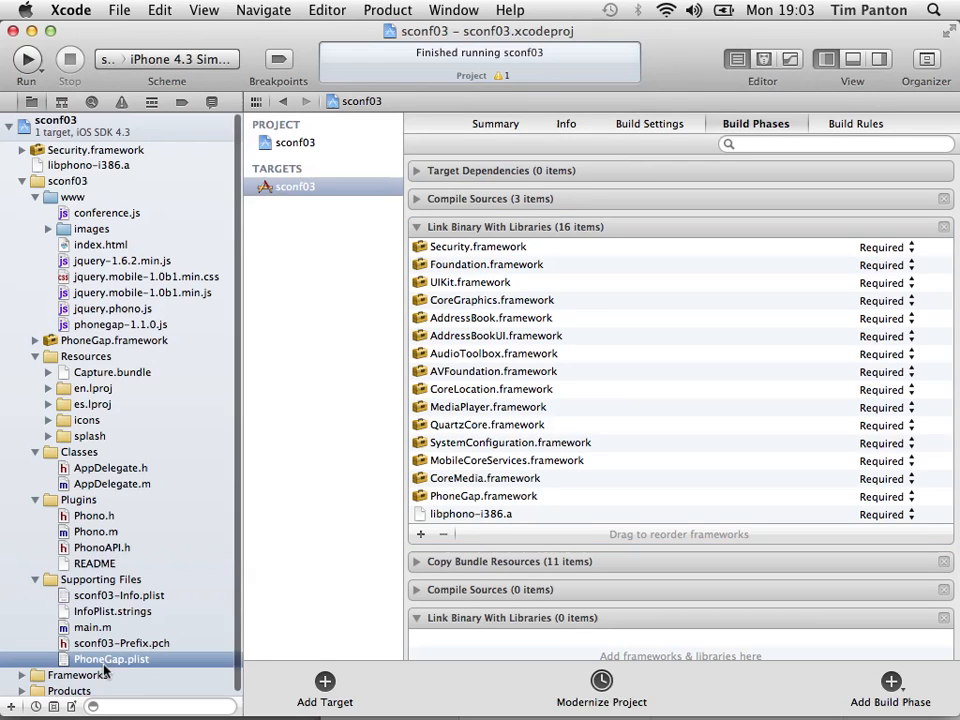
click(112, 660)
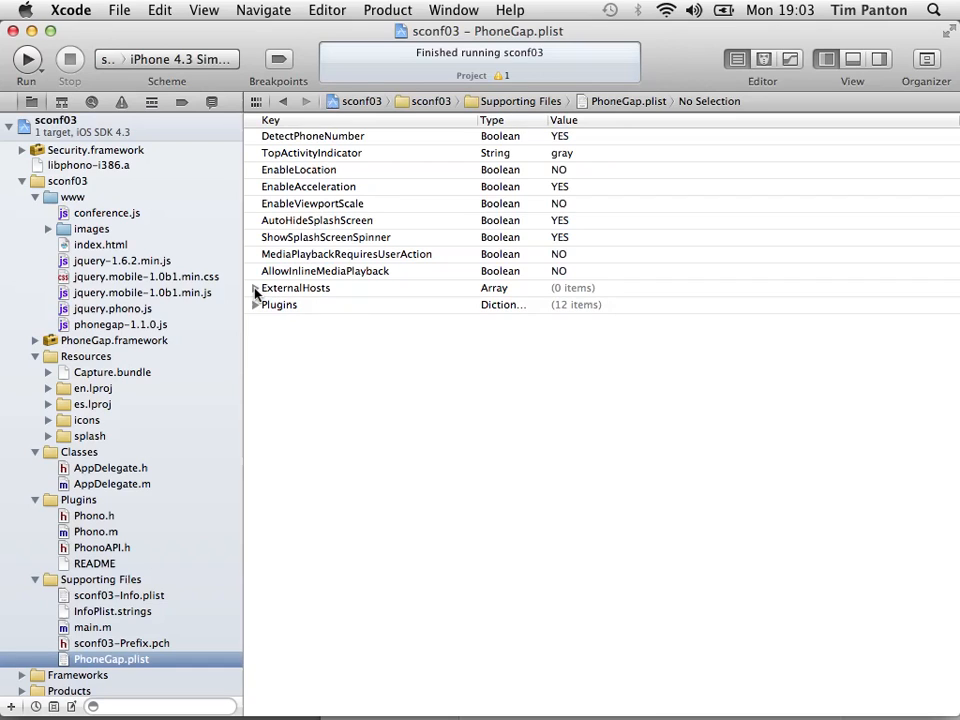
click(256, 288)
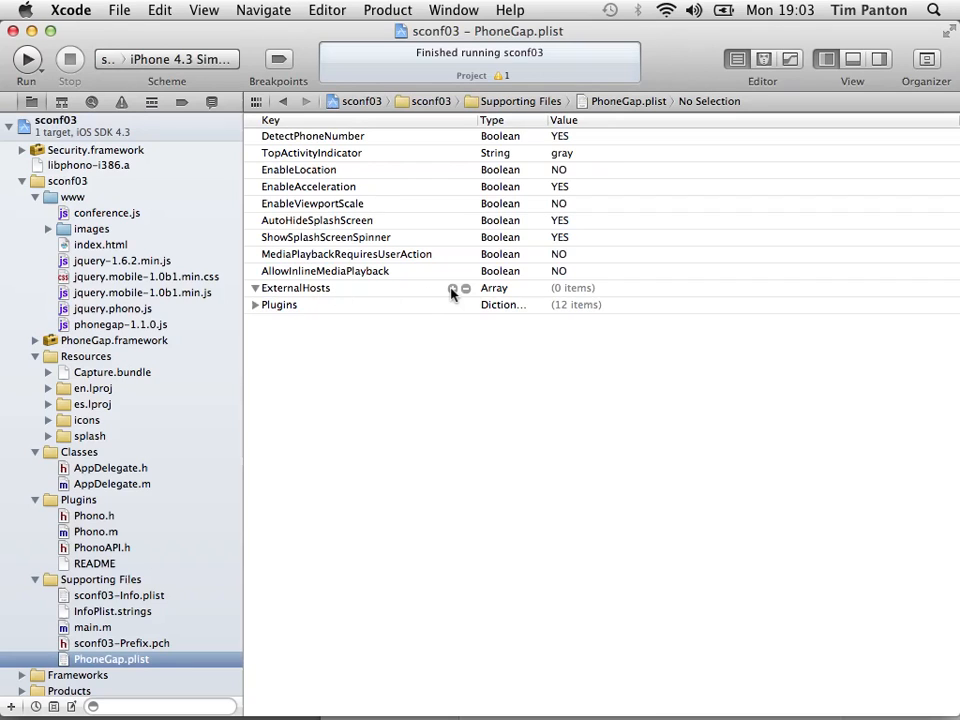
click(296, 288)
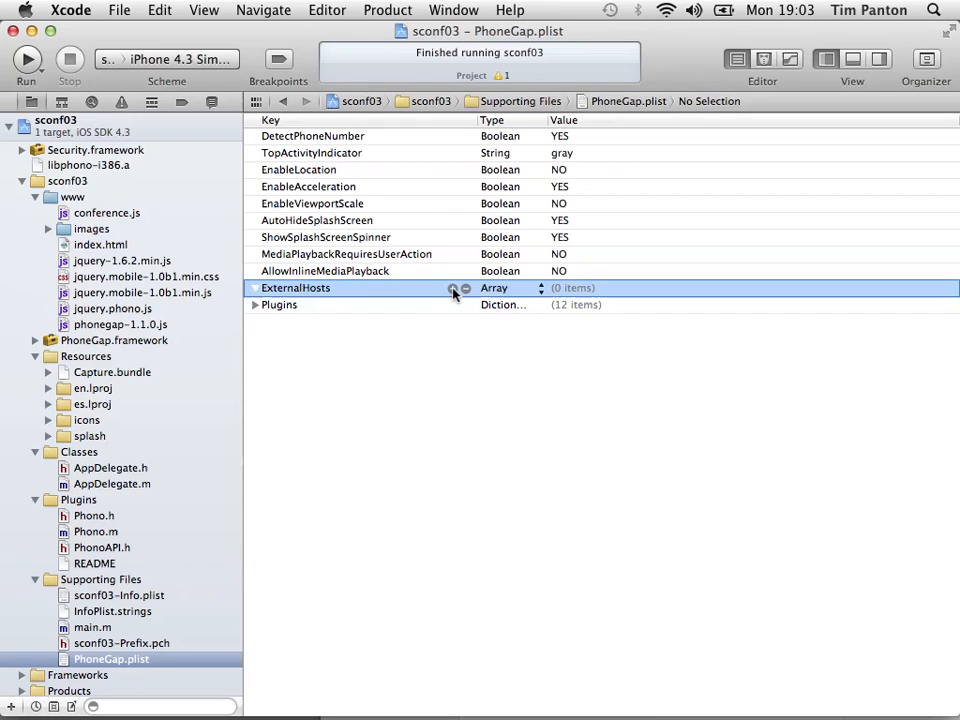
click(452, 288)
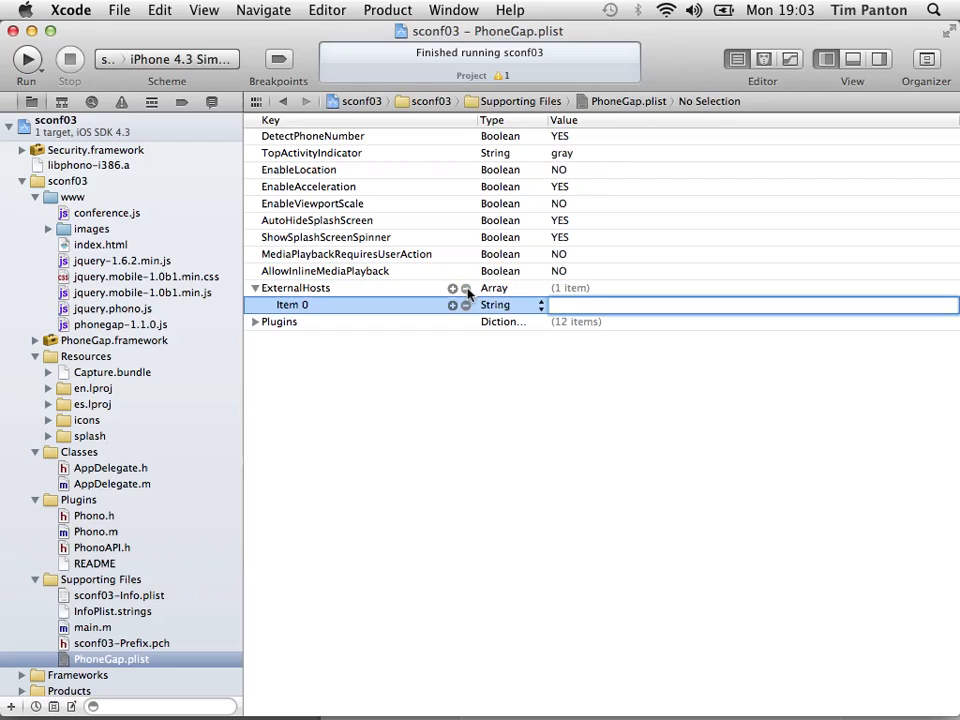
Set the new external host's value to app.phono.com and expand Plugins.
text(a)
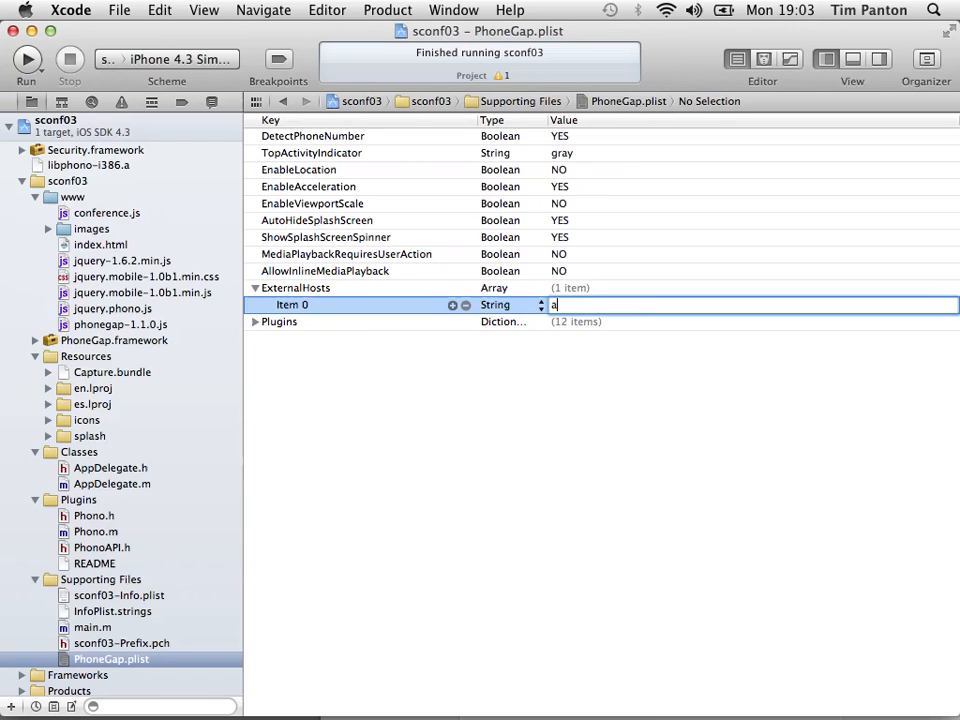
text(pp.)
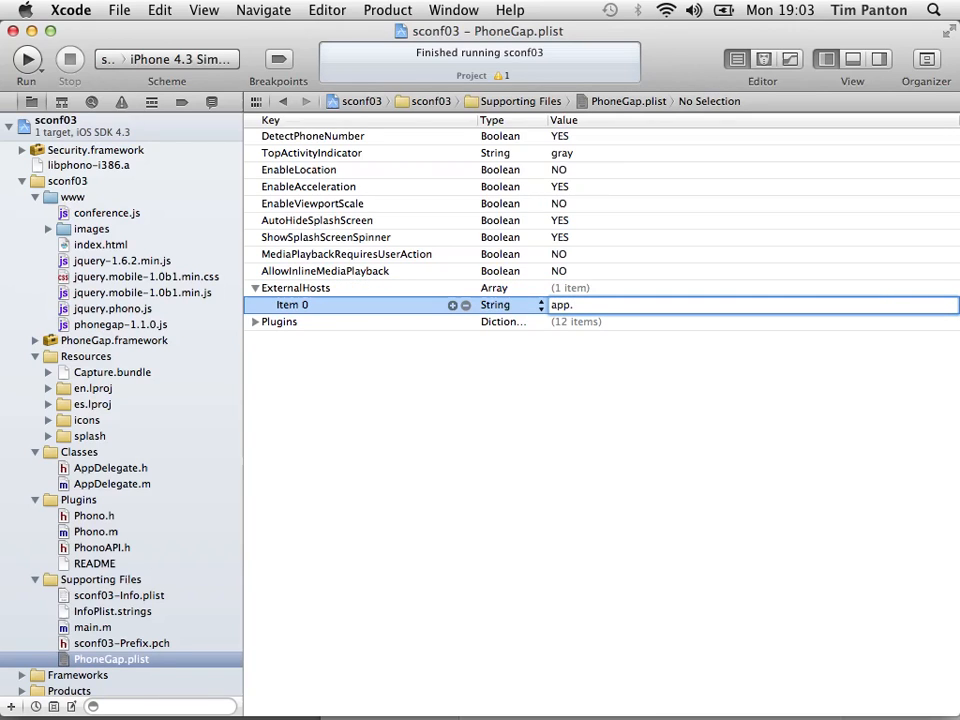
text(phono.)
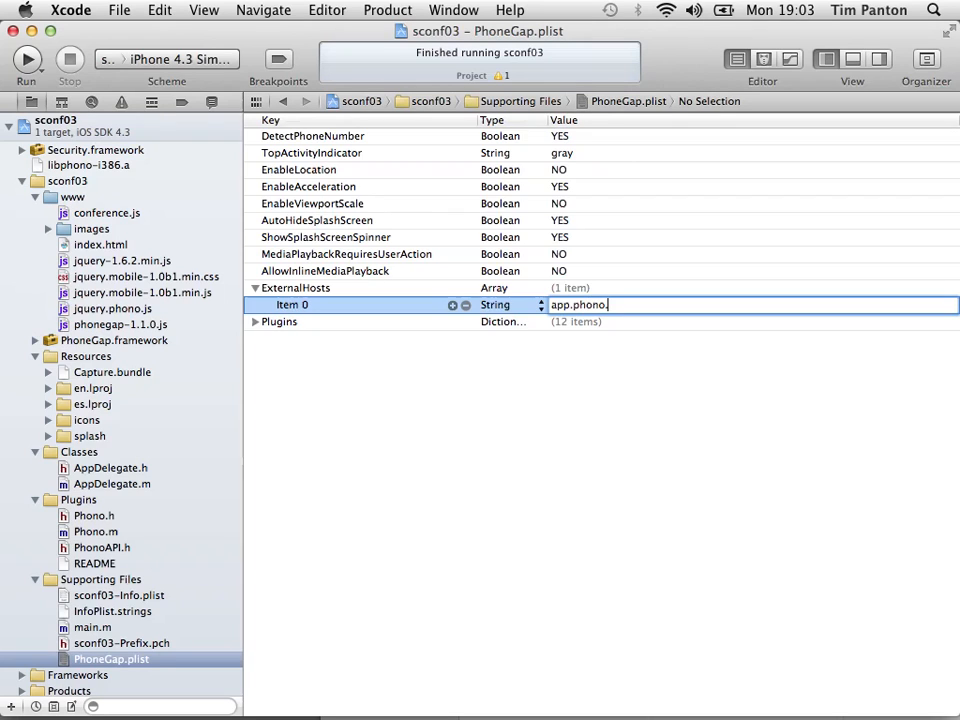
text(com)
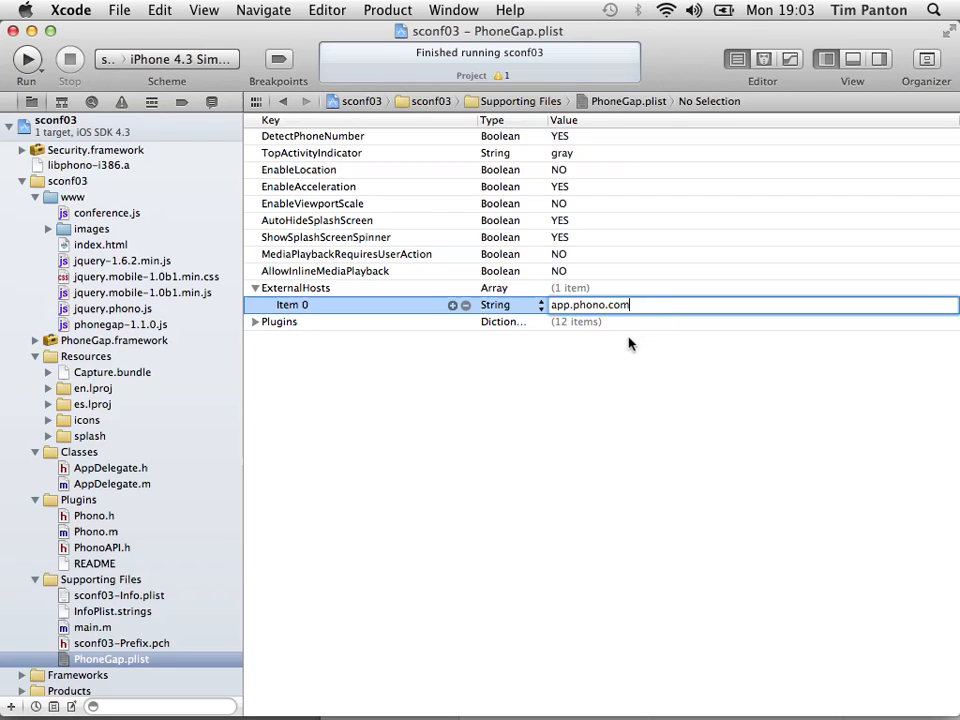
mouse_move(592, 370)
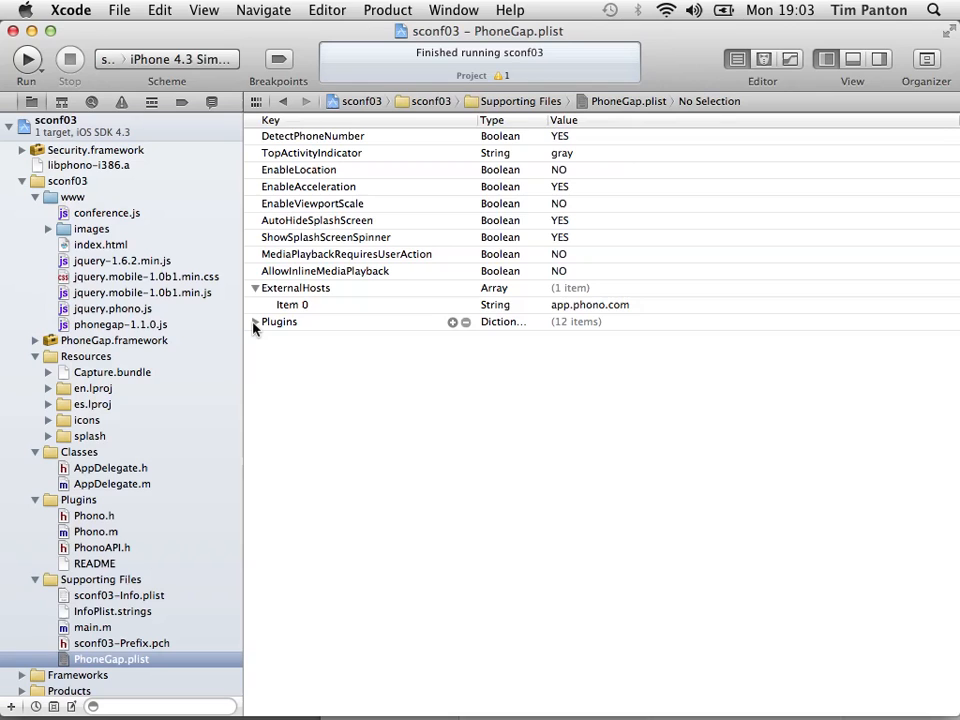
click(256, 320)
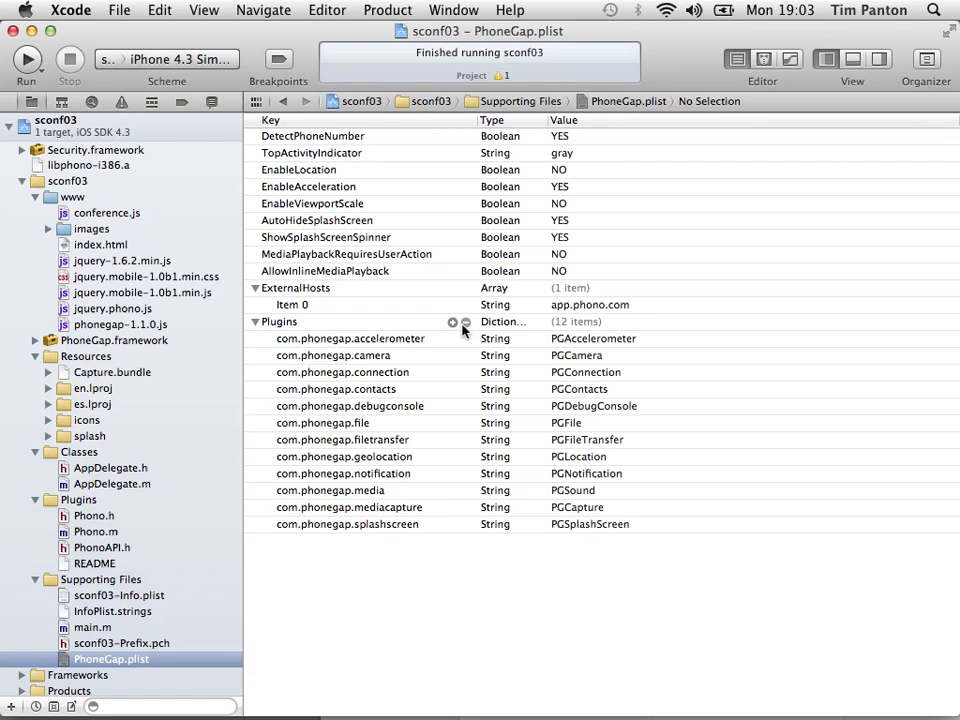
Add a Phono plugin entry mapped to Phono, then select conference.js.
click(452, 322)
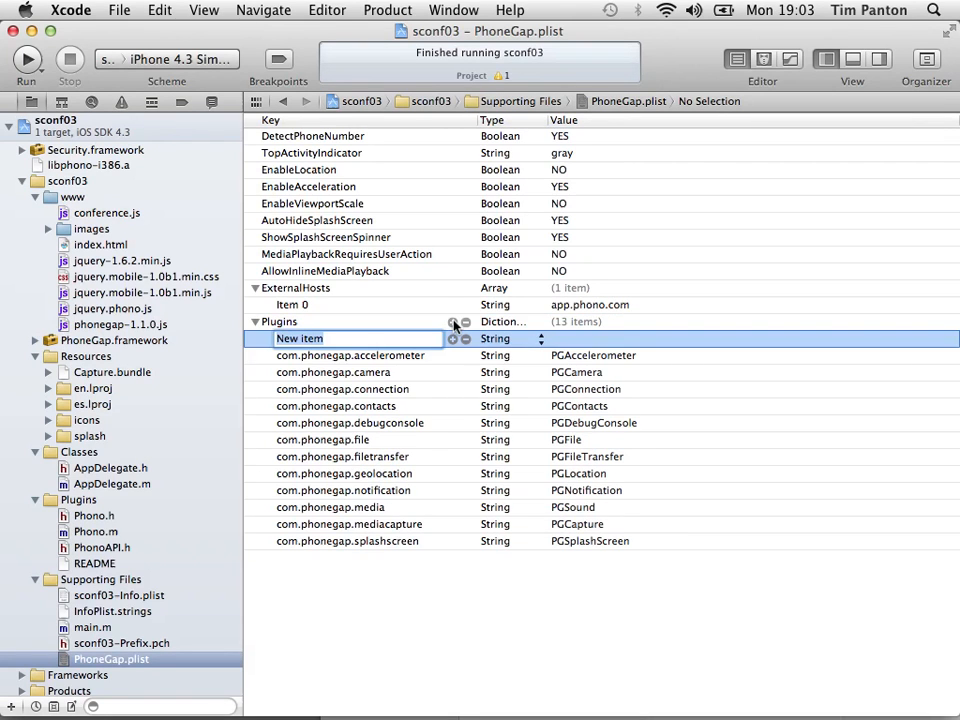
text(Phono)
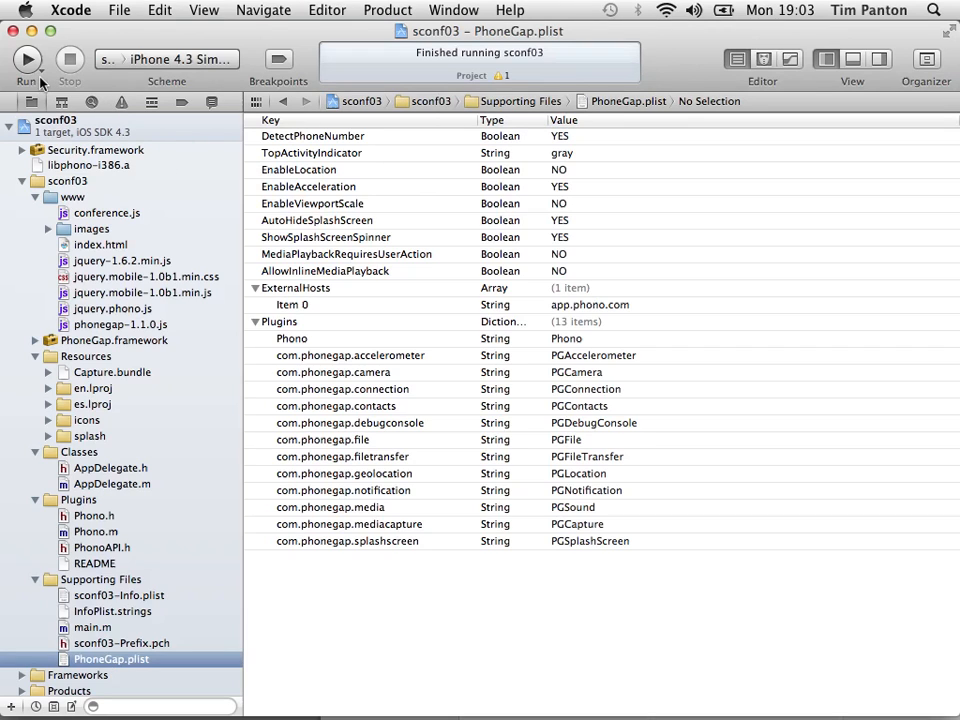
mouse_move(28, 60)
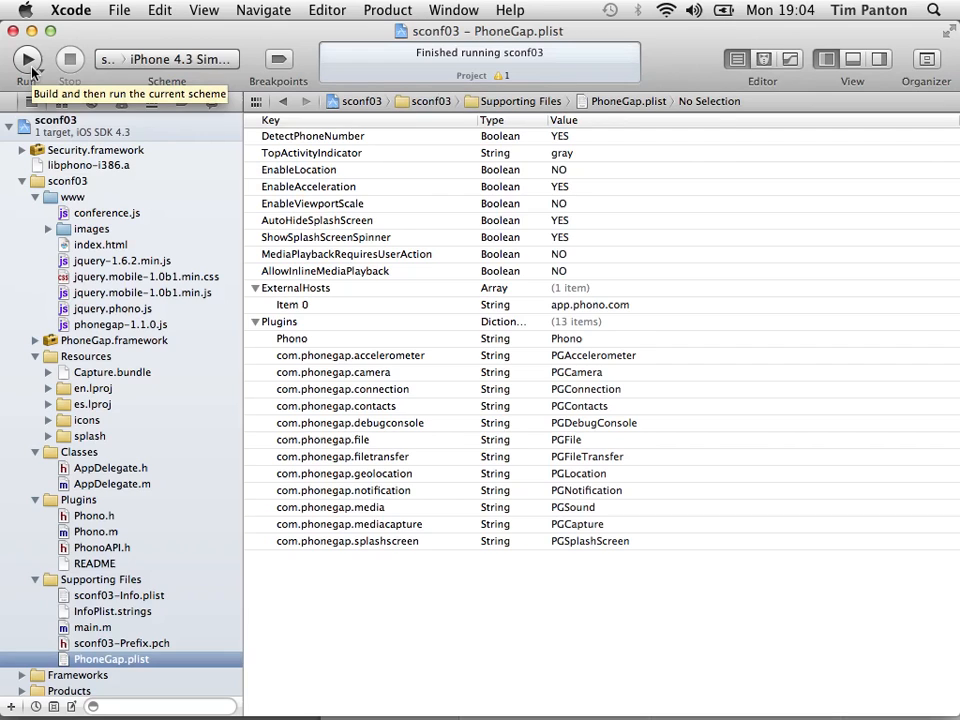
mouse_move(18, 222)
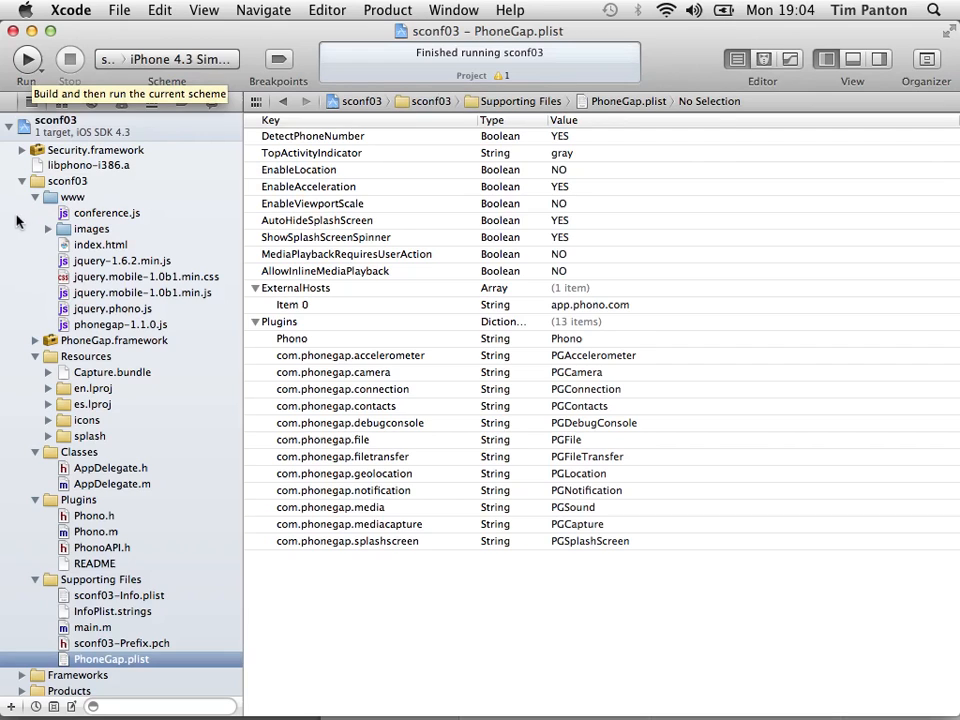
click(108, 212)
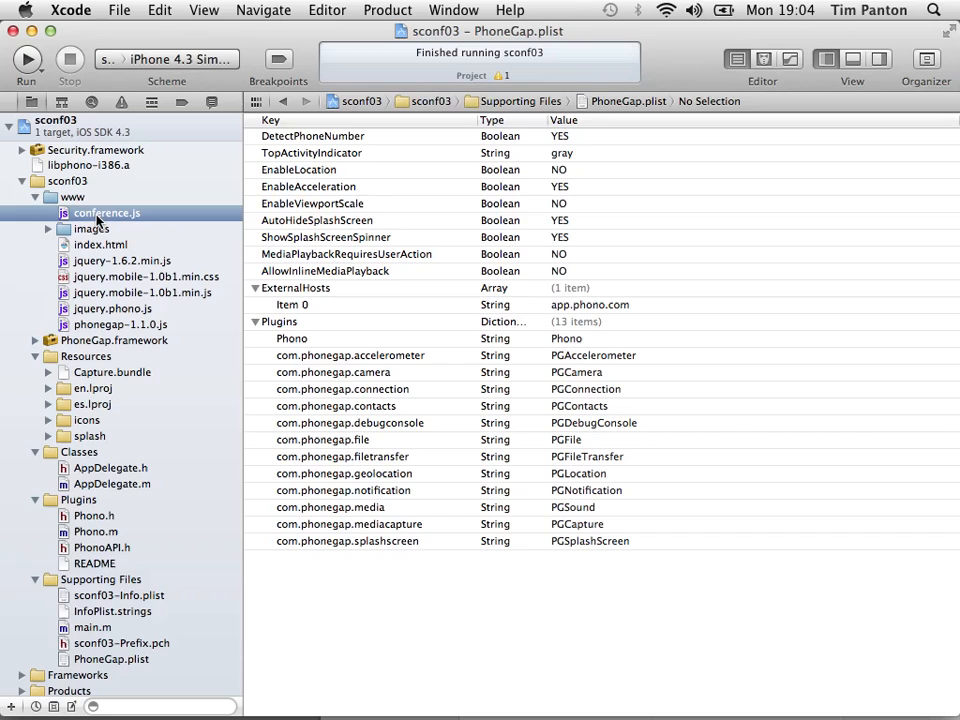
click(106, 212)
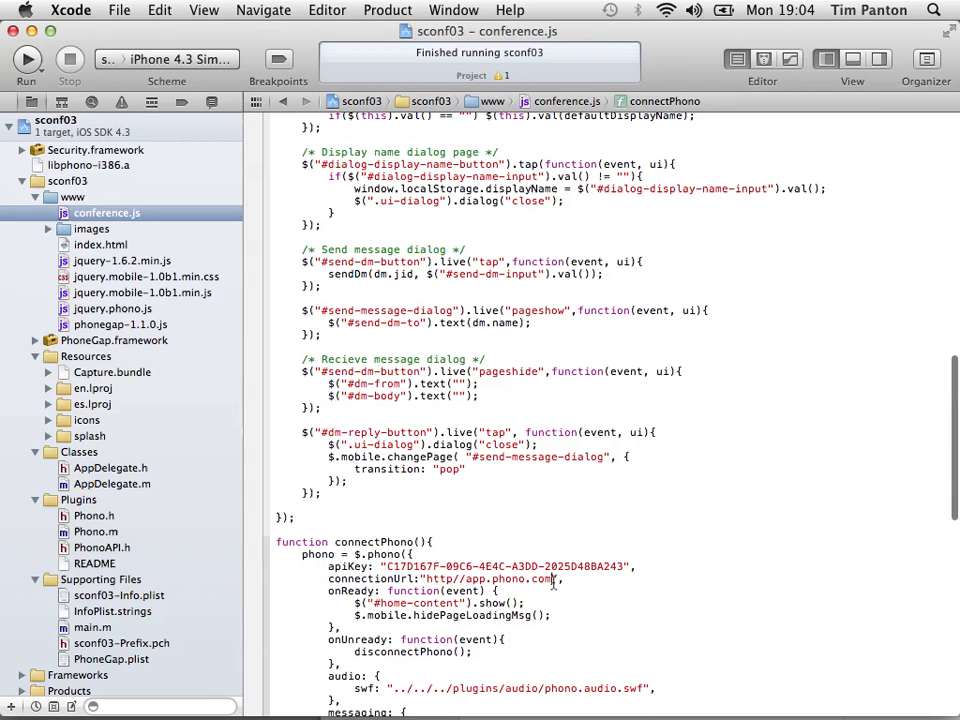
text(/)
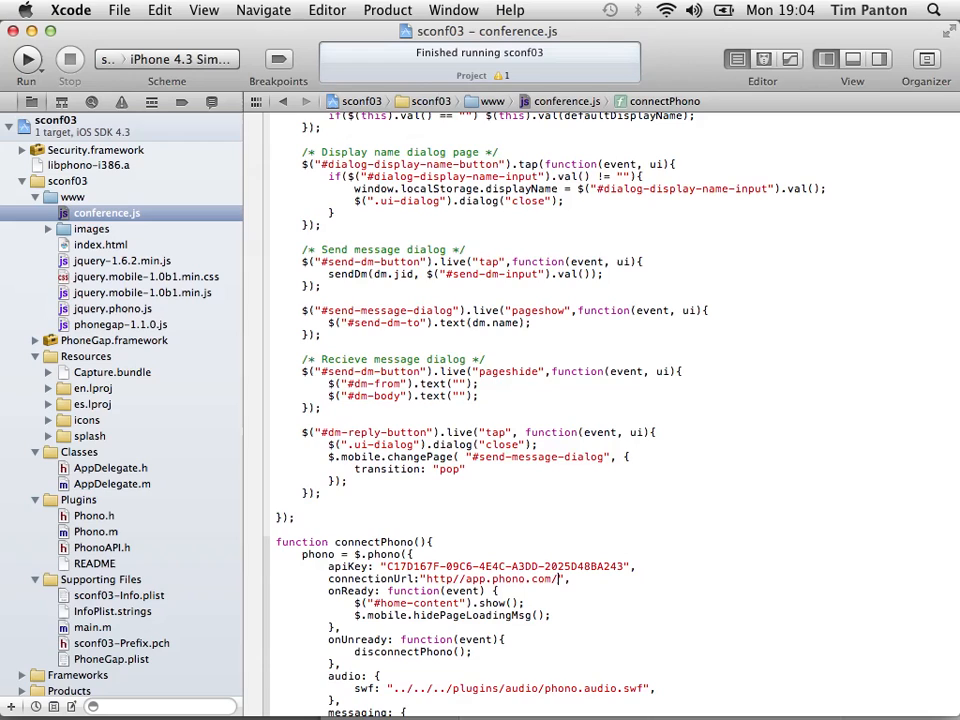
text(http)
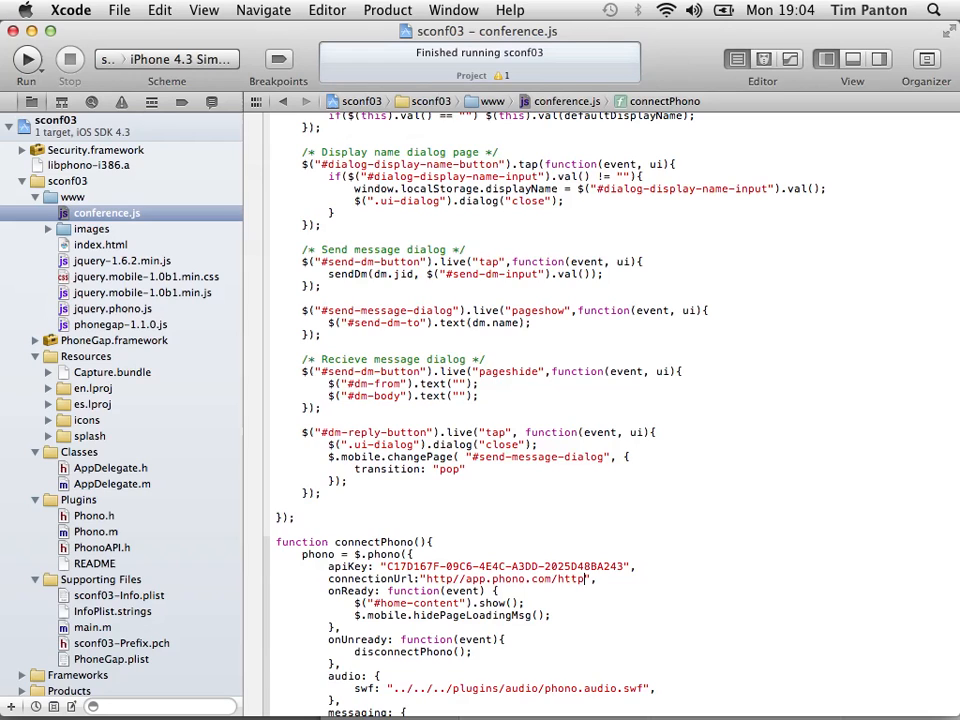
text(-bi)
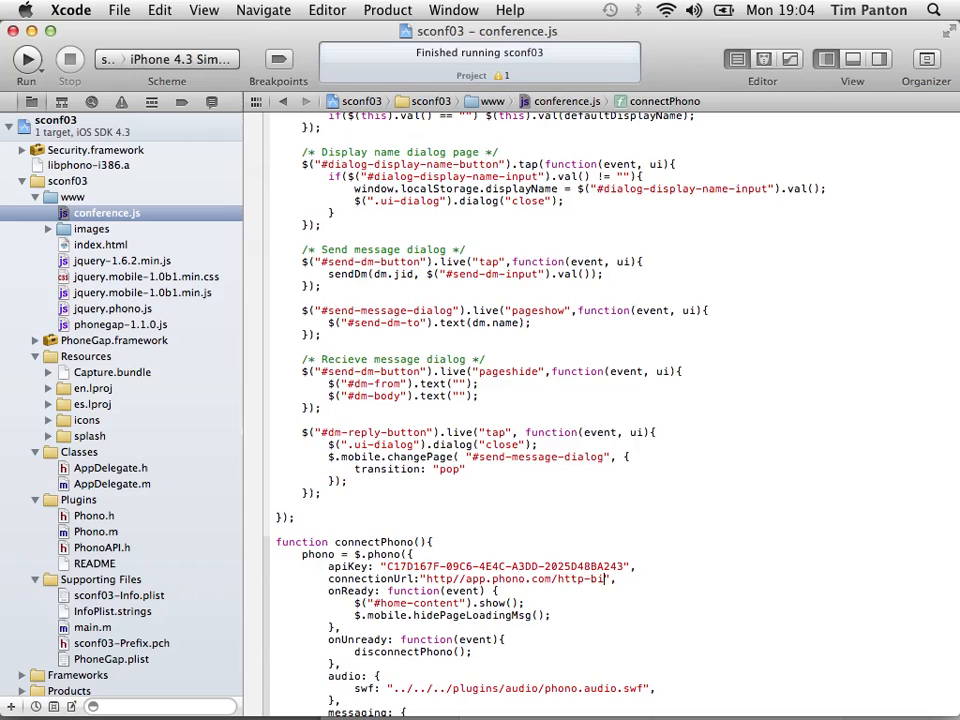
text(nd)
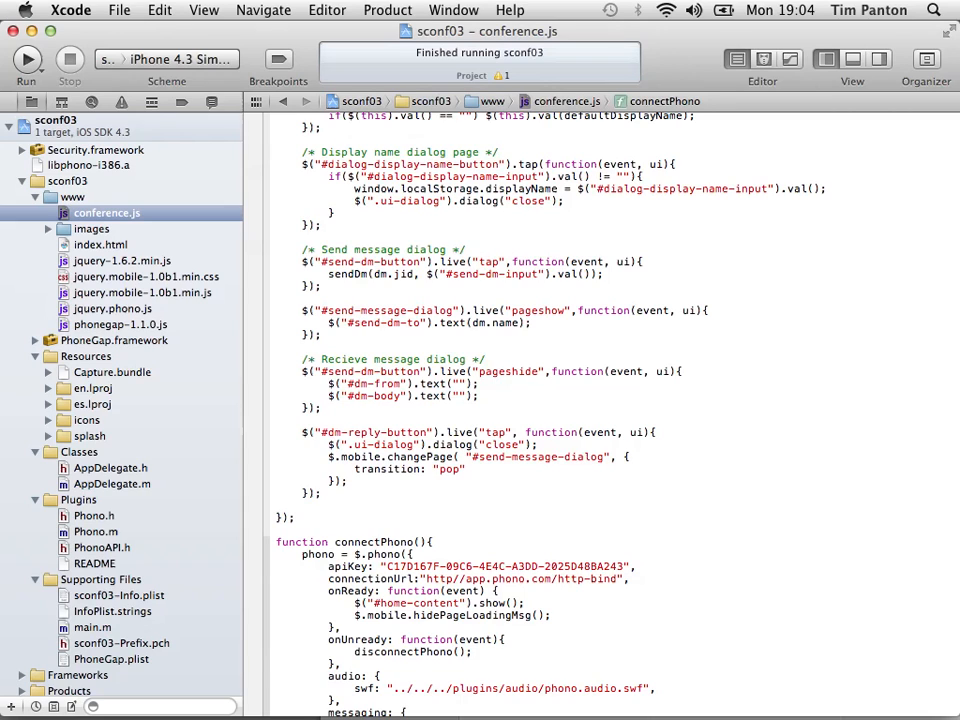
click(620, 578)
text(:)
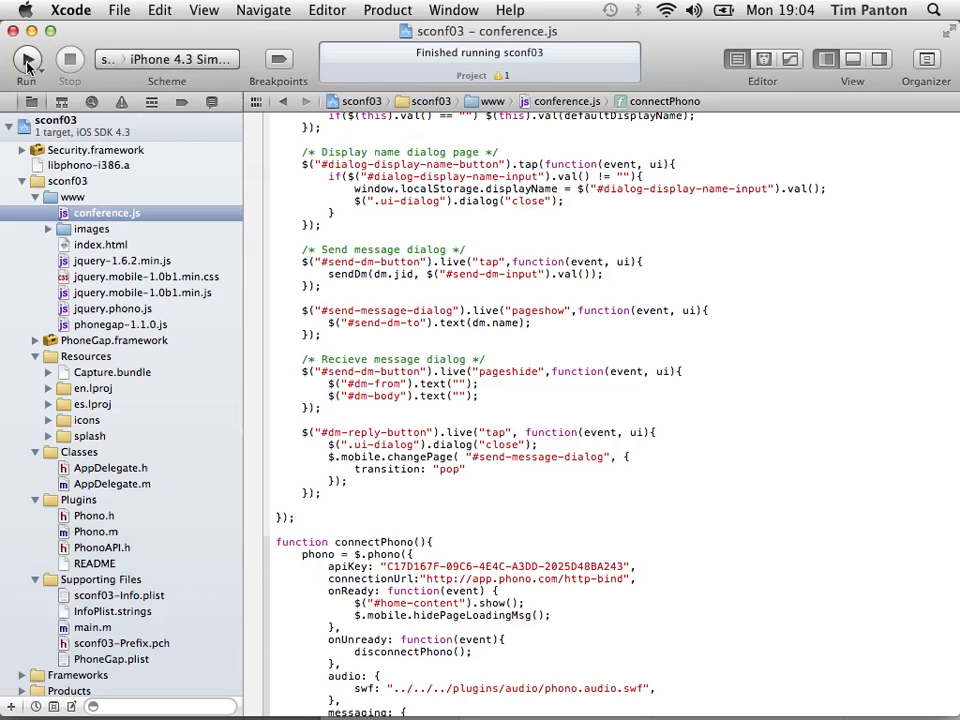
mouse_move(28, 64)
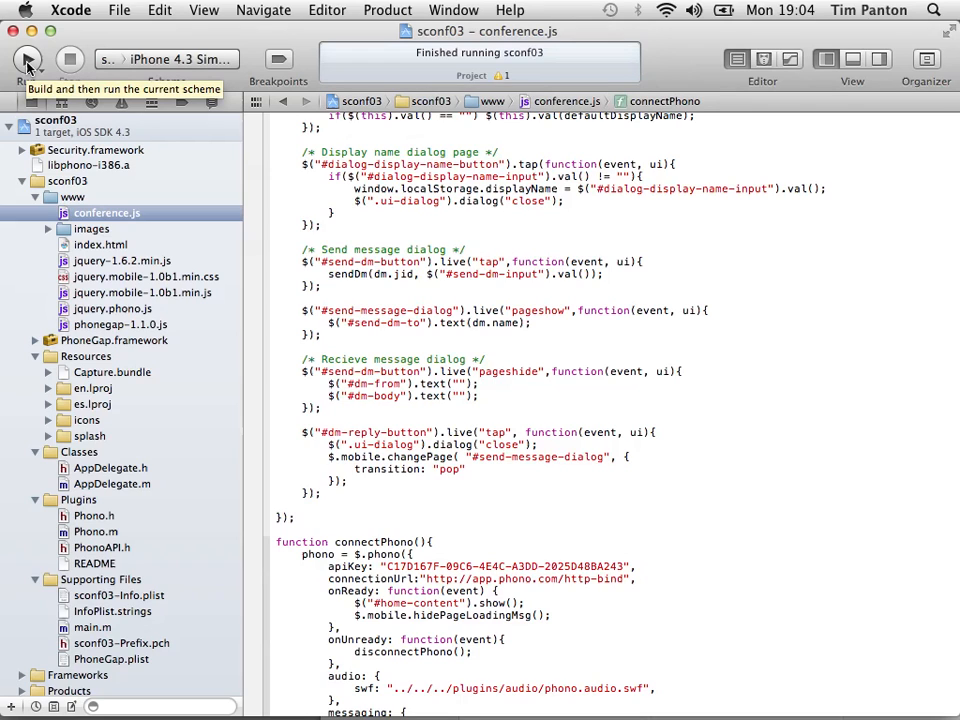
Run the sconf03 scheme so the app builds and launches in the iPhone 4.3 Simulator.
click(28, 60)
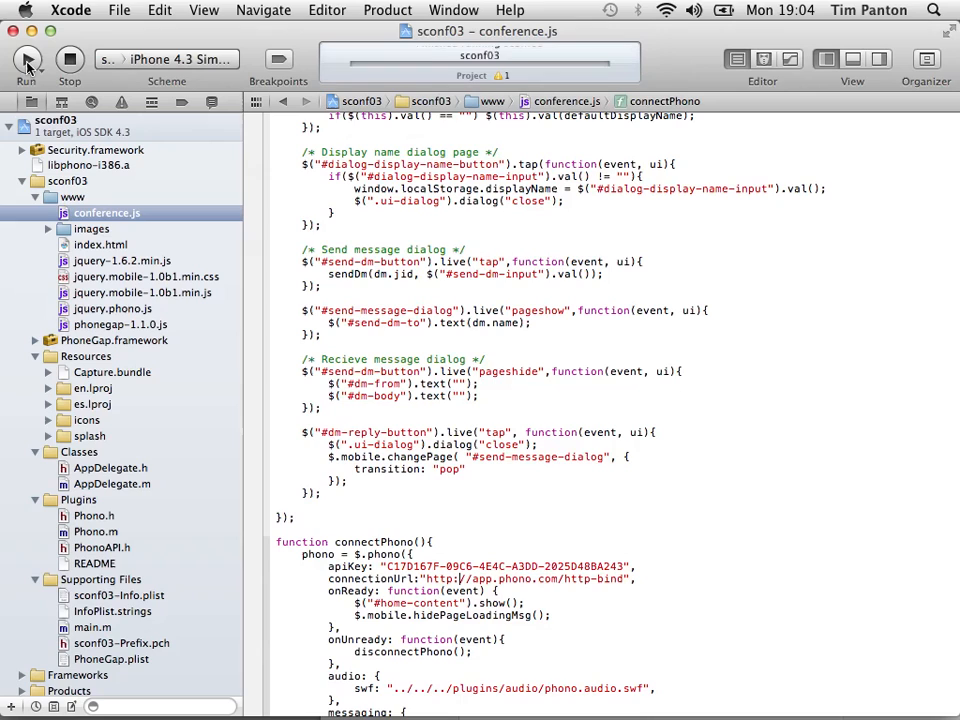
click(28, 60)
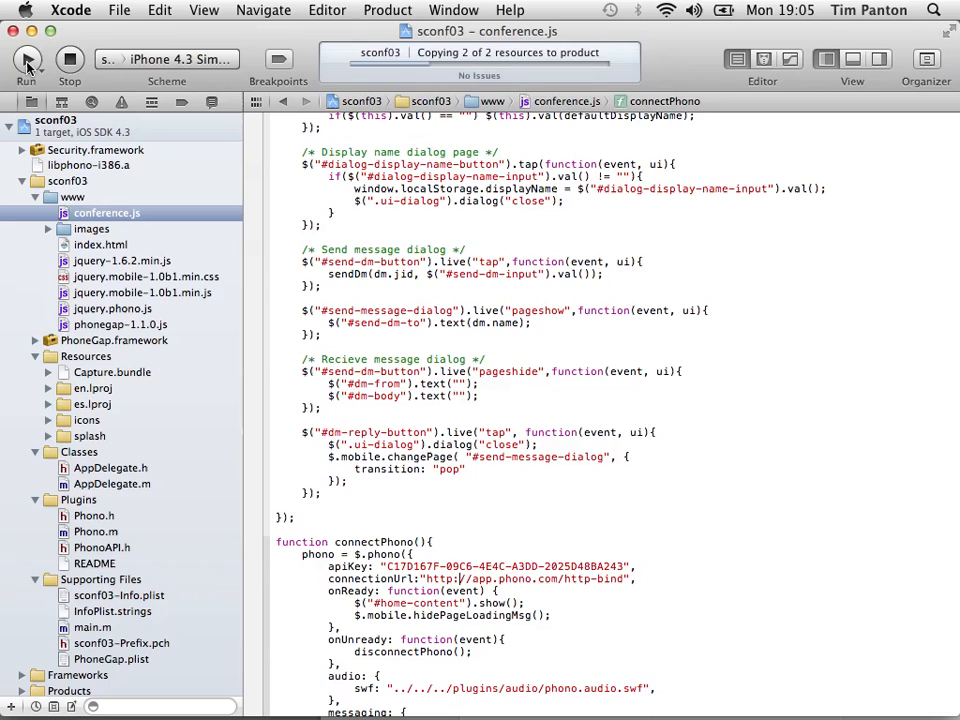
click(28, 60)
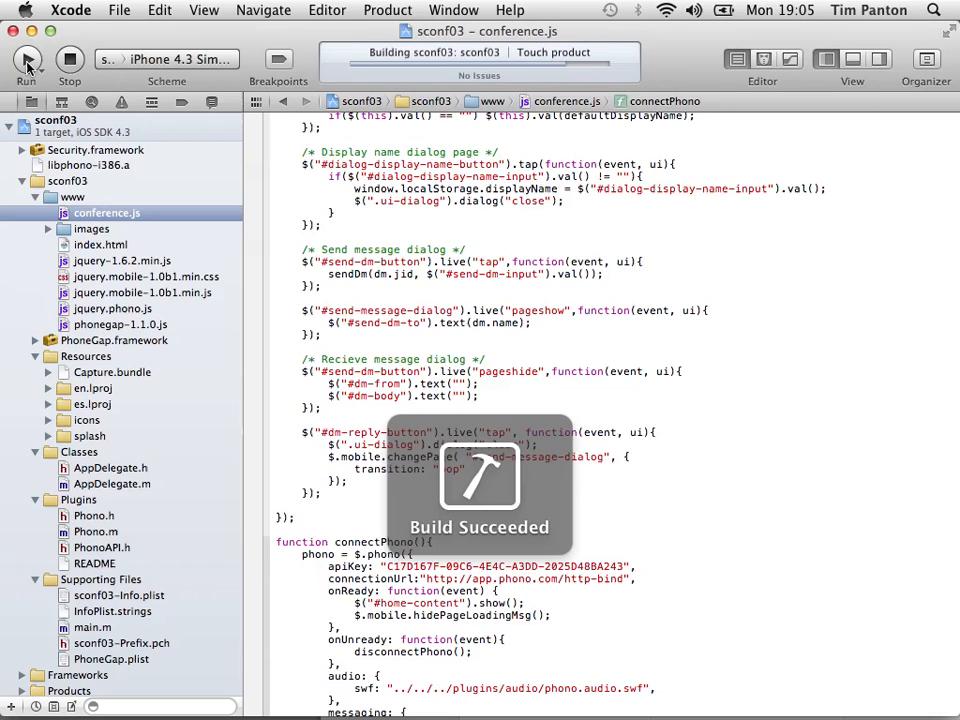
click(28, 60)
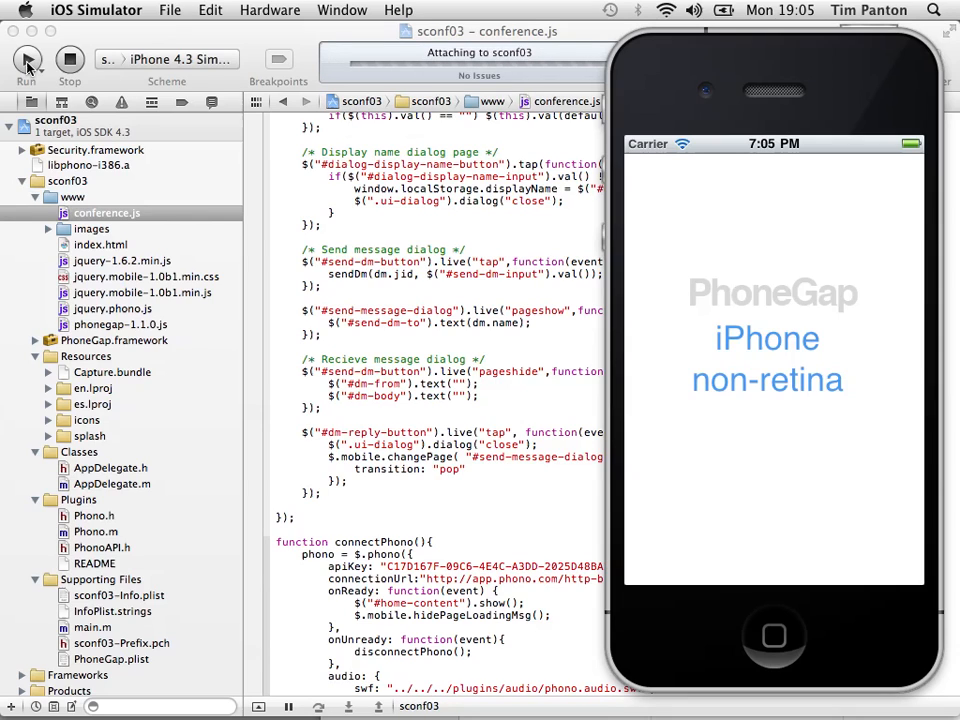
click(28, 60)
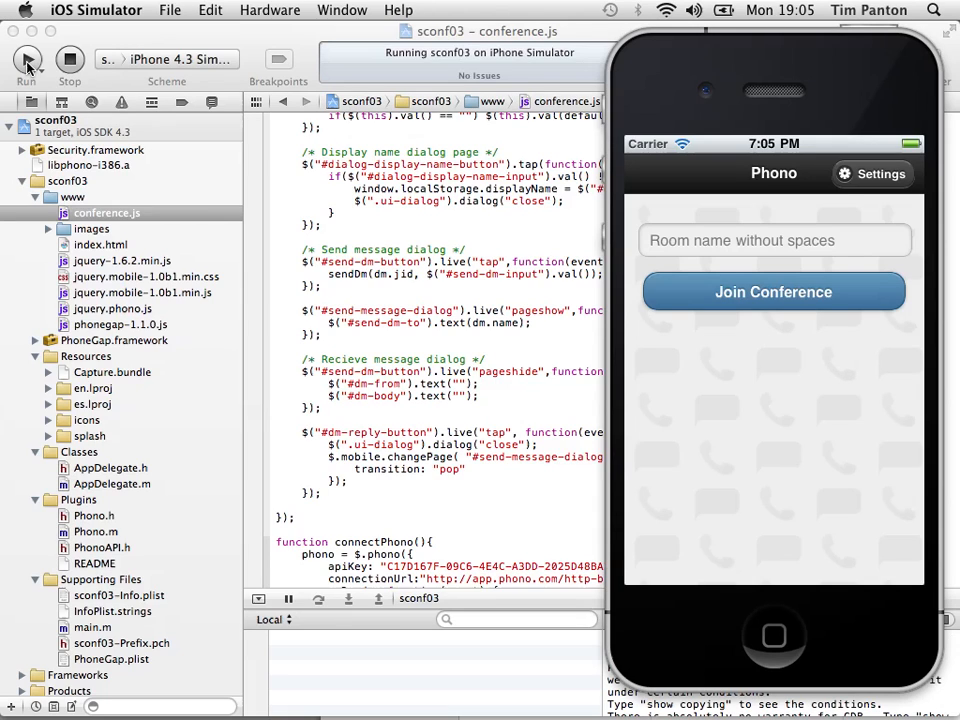
mouse_move(808, 236)
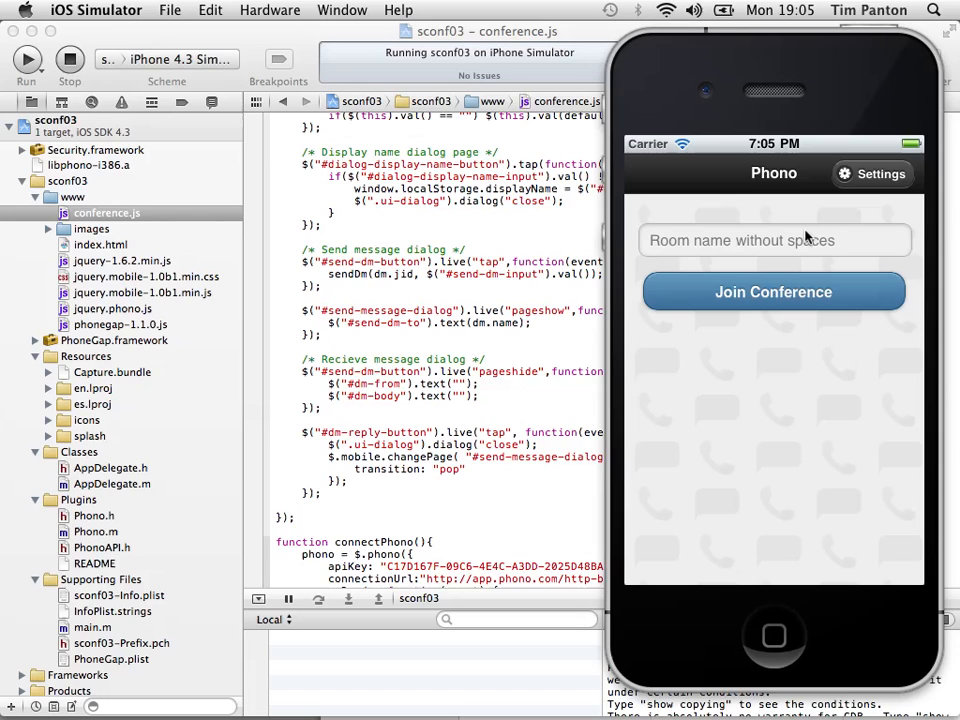
Enter room name 'screen' and request to join the conference.
click(774, 240)
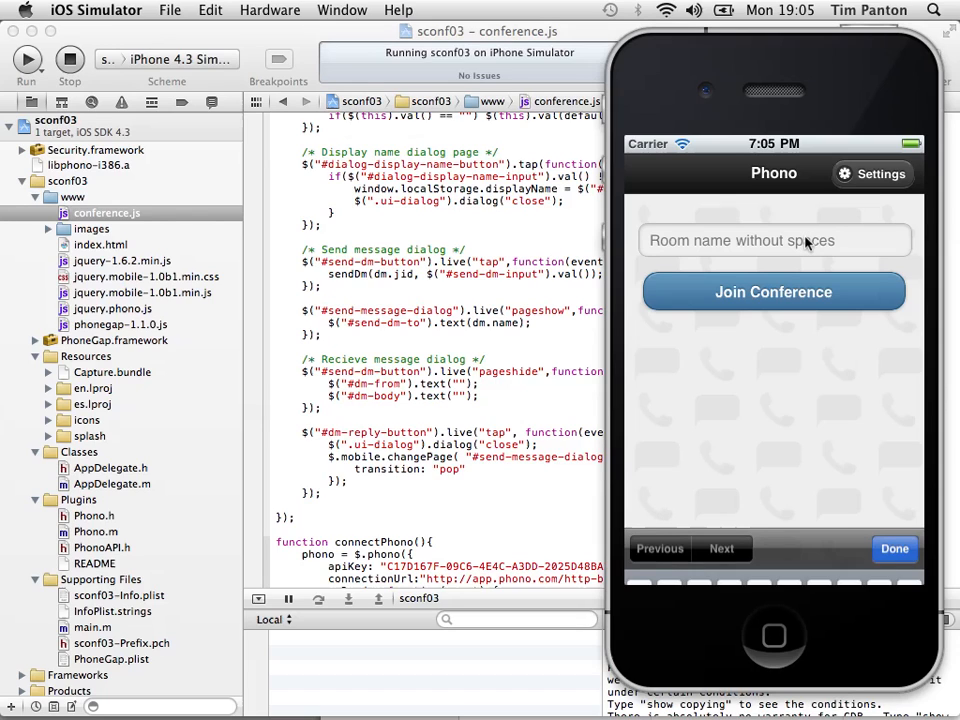
click(772, 240)
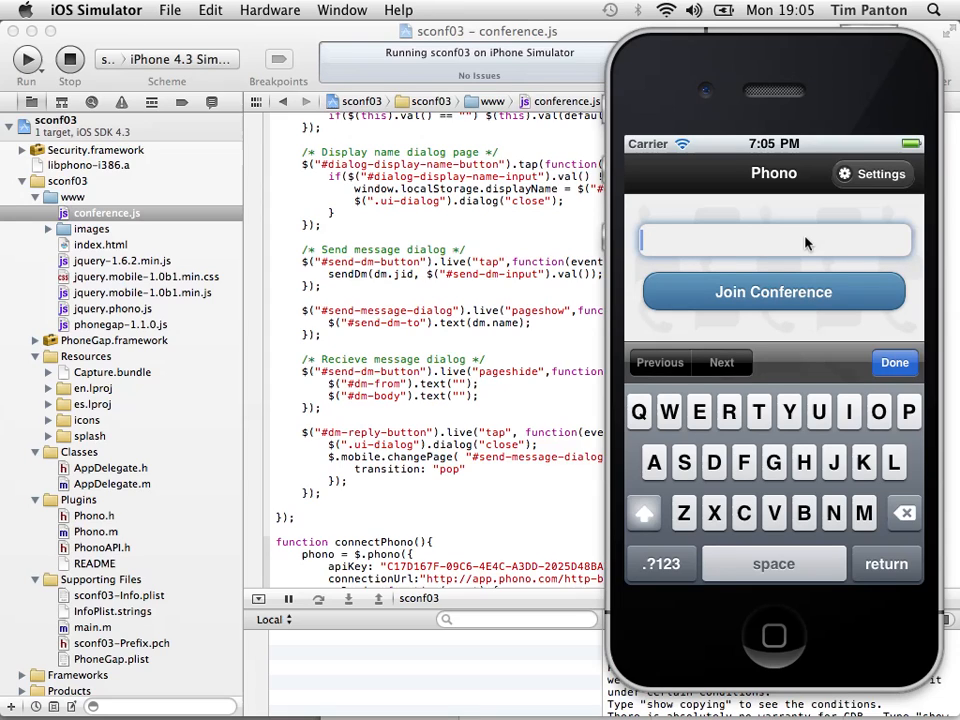
text(screen)
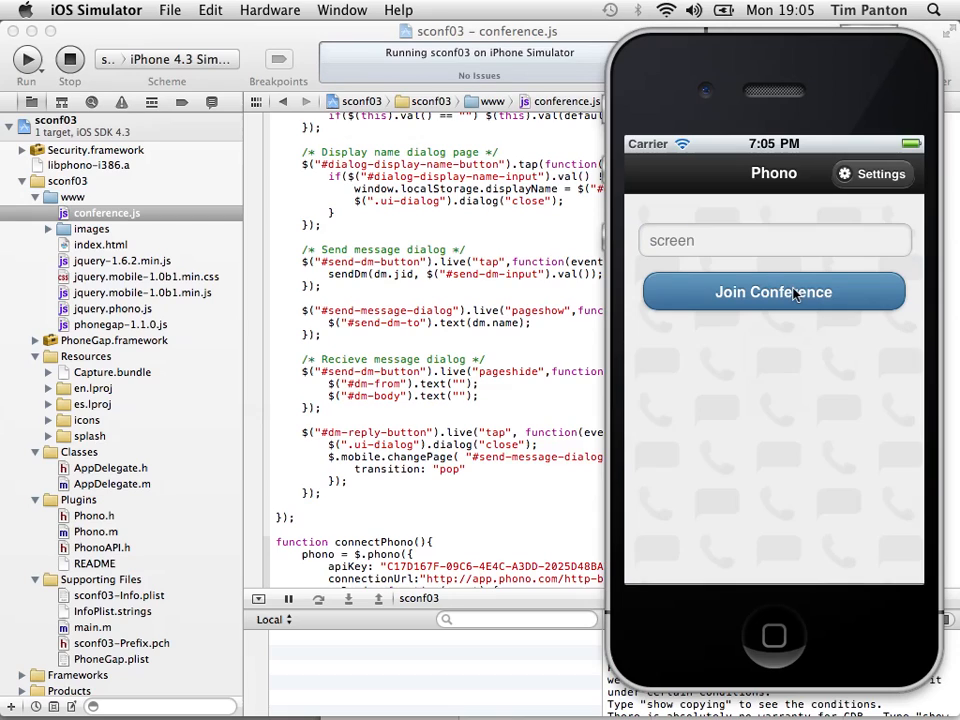
click(772, 292)
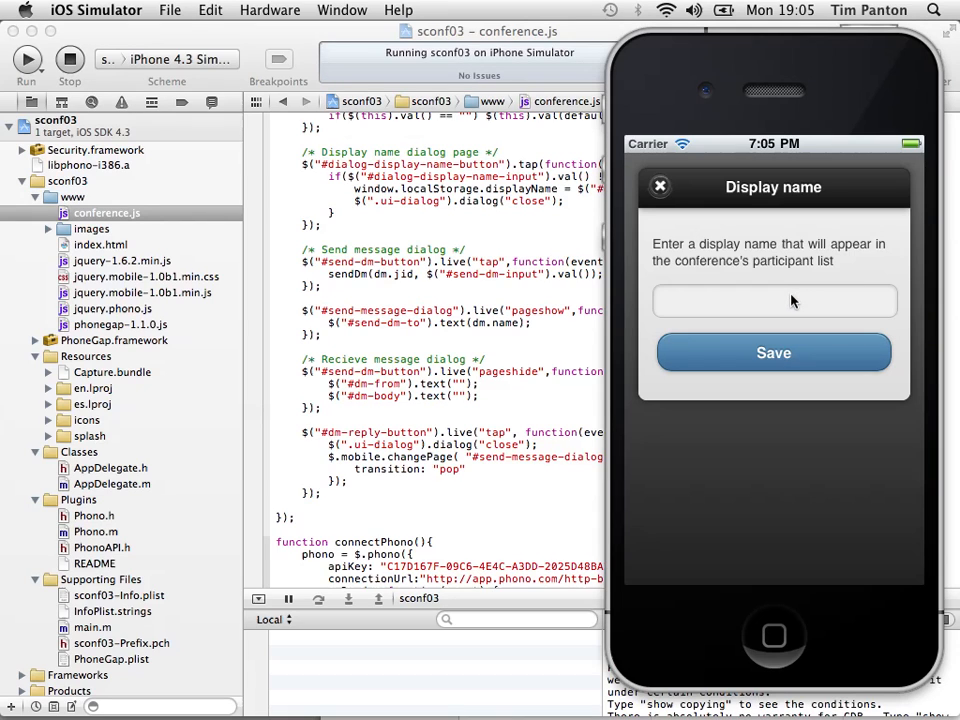
Save 'tim' as the display name.
click(772, 300)
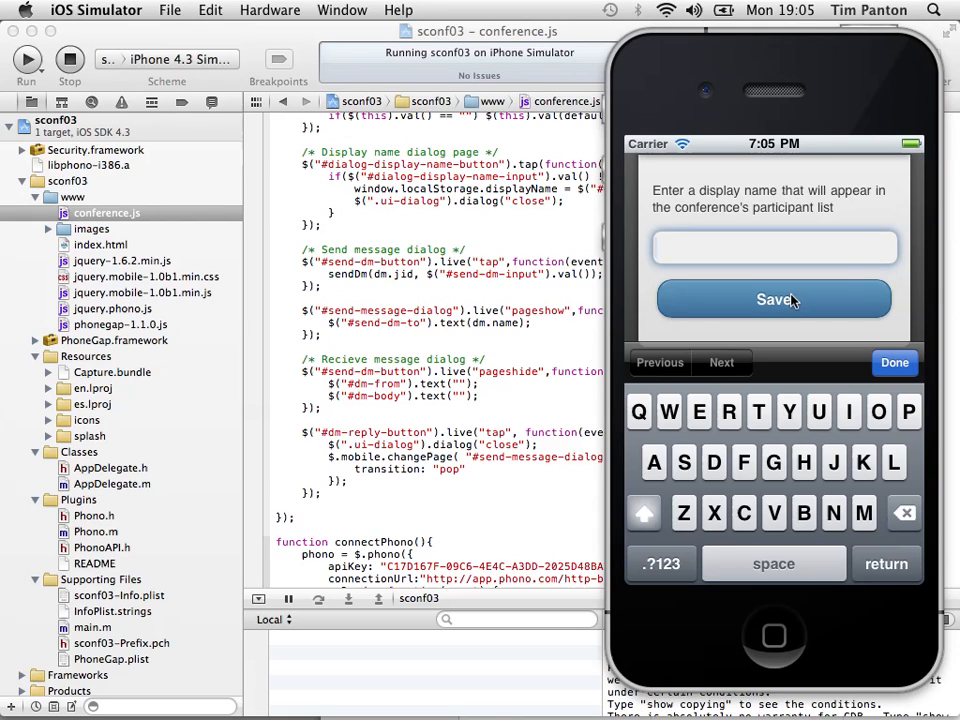
text(tim)
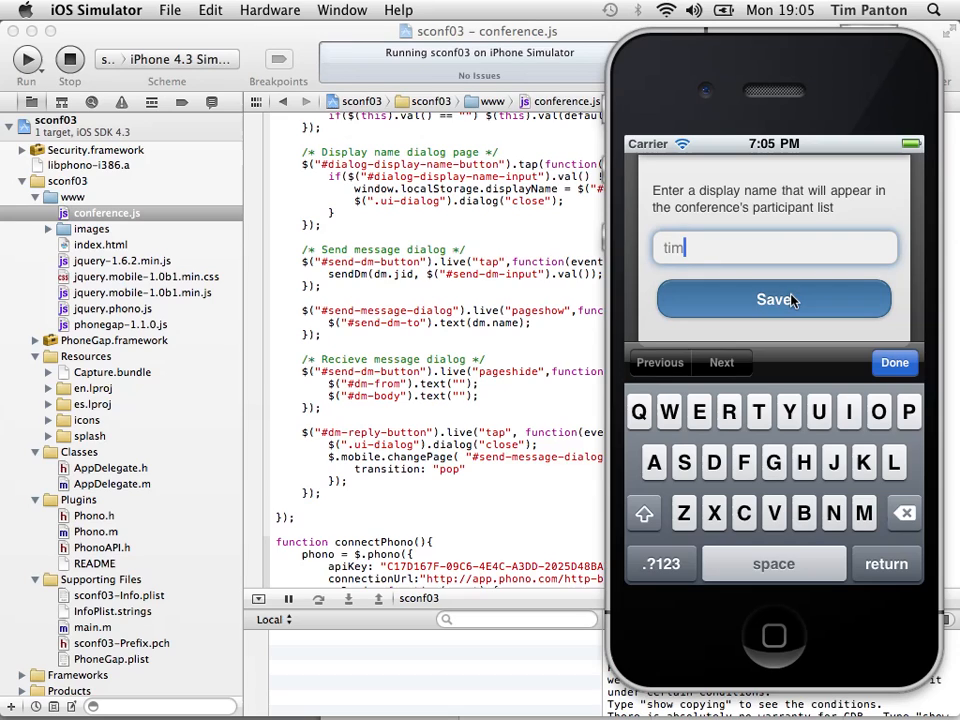
click(772, 300)
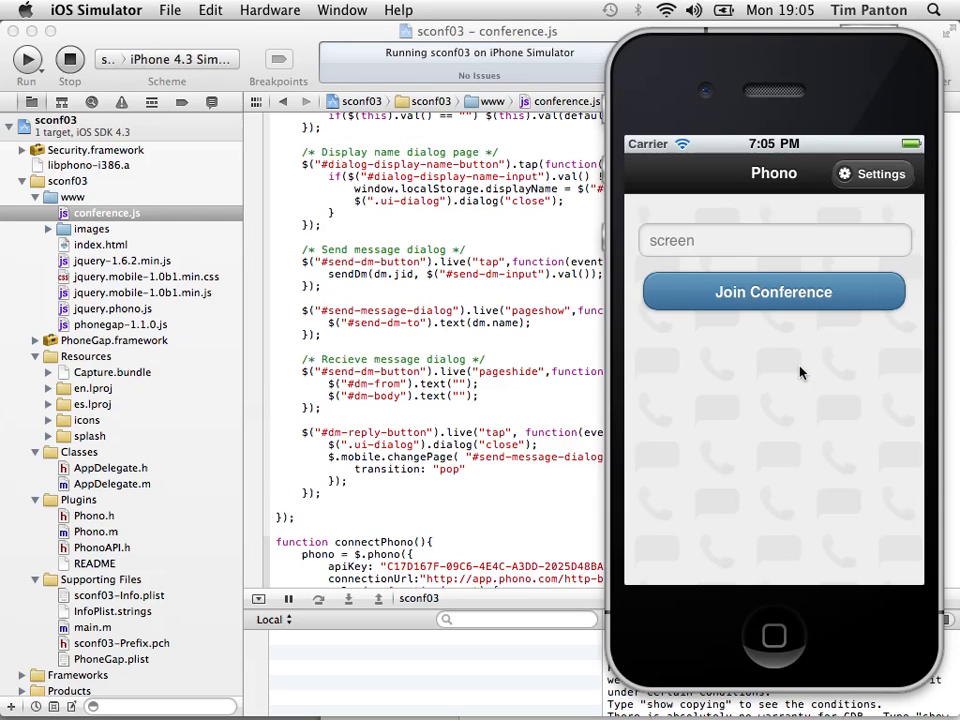
Join the screen conference room, then end the call.
click(772, 292)
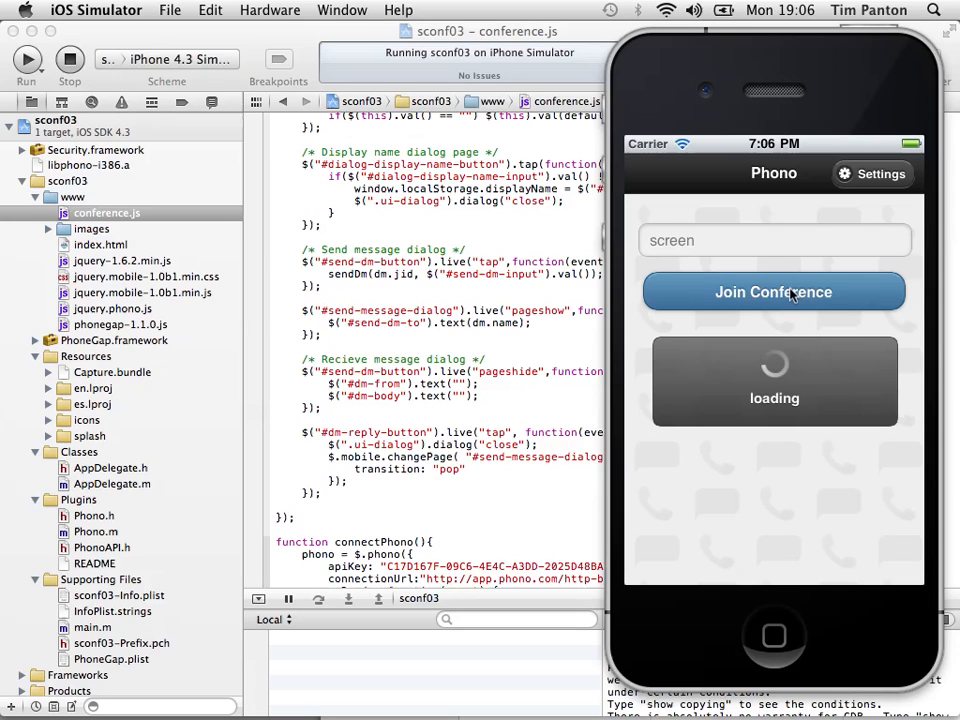
click(772, 292)
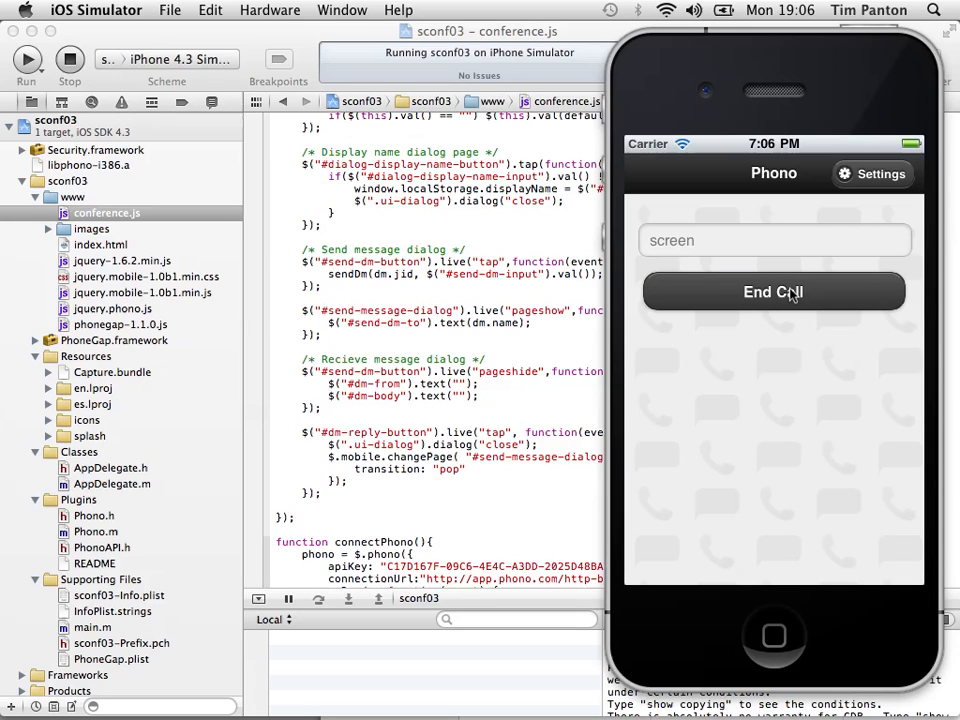
mouse_move(790, 356)
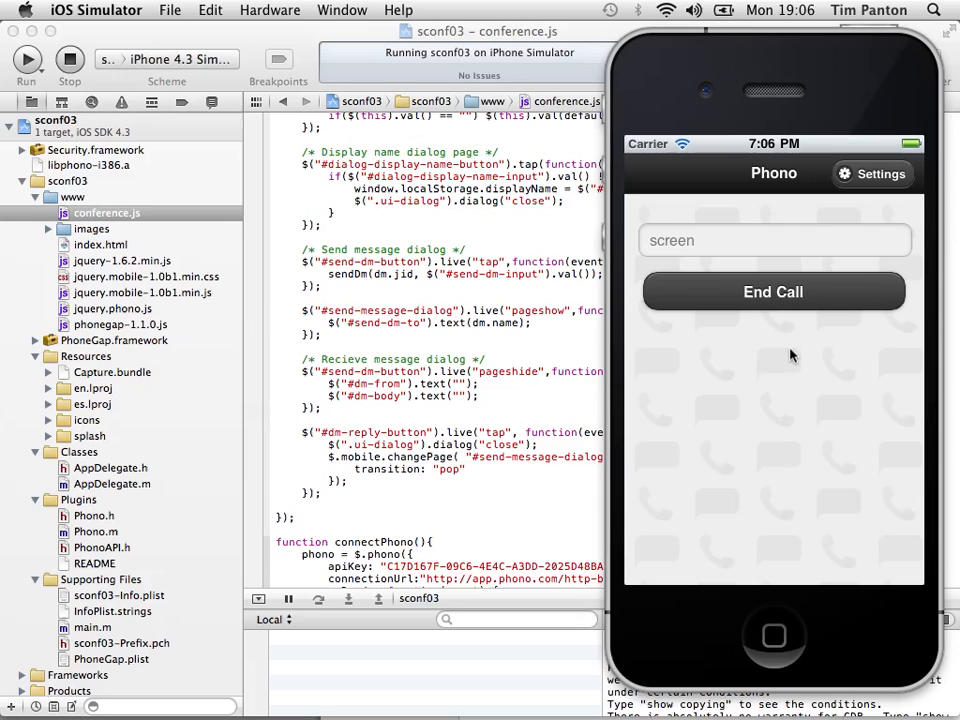
mouse_move(780, 420)
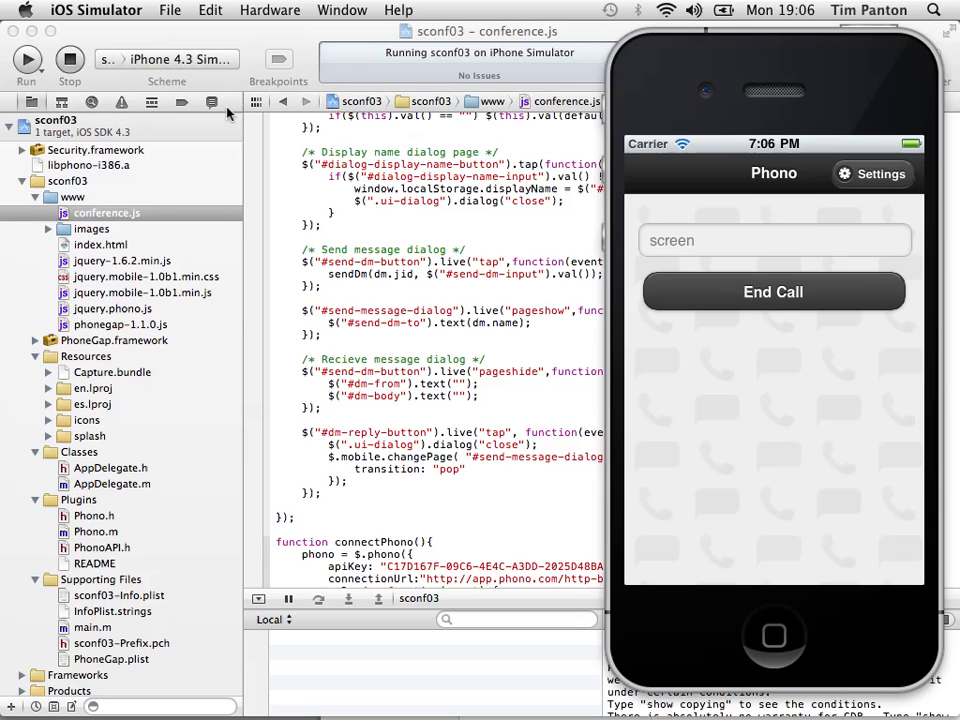
click(772, 292)
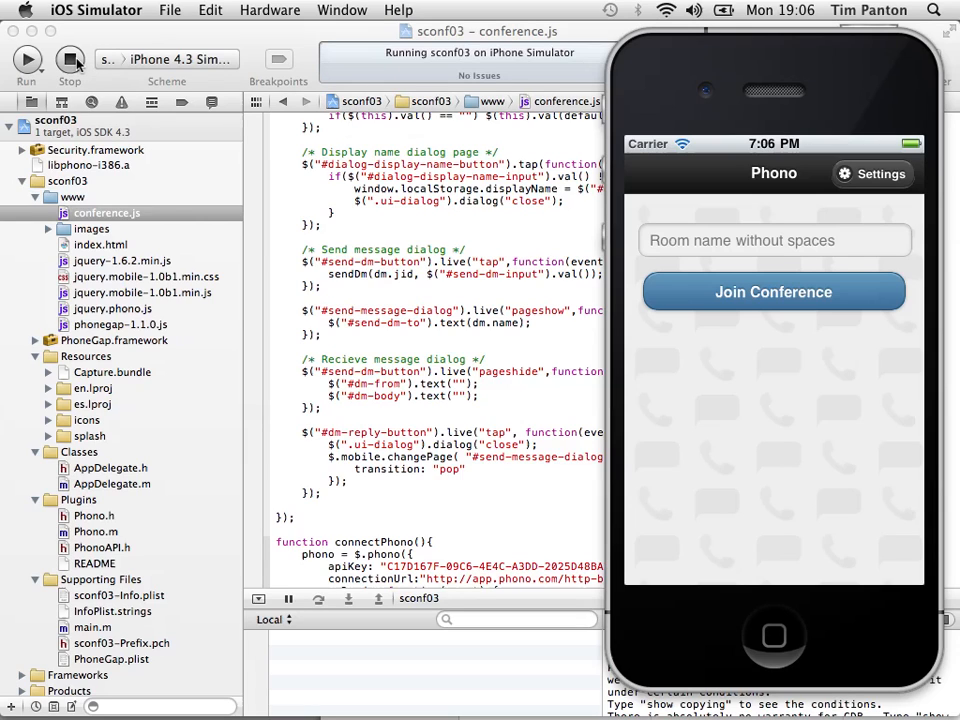